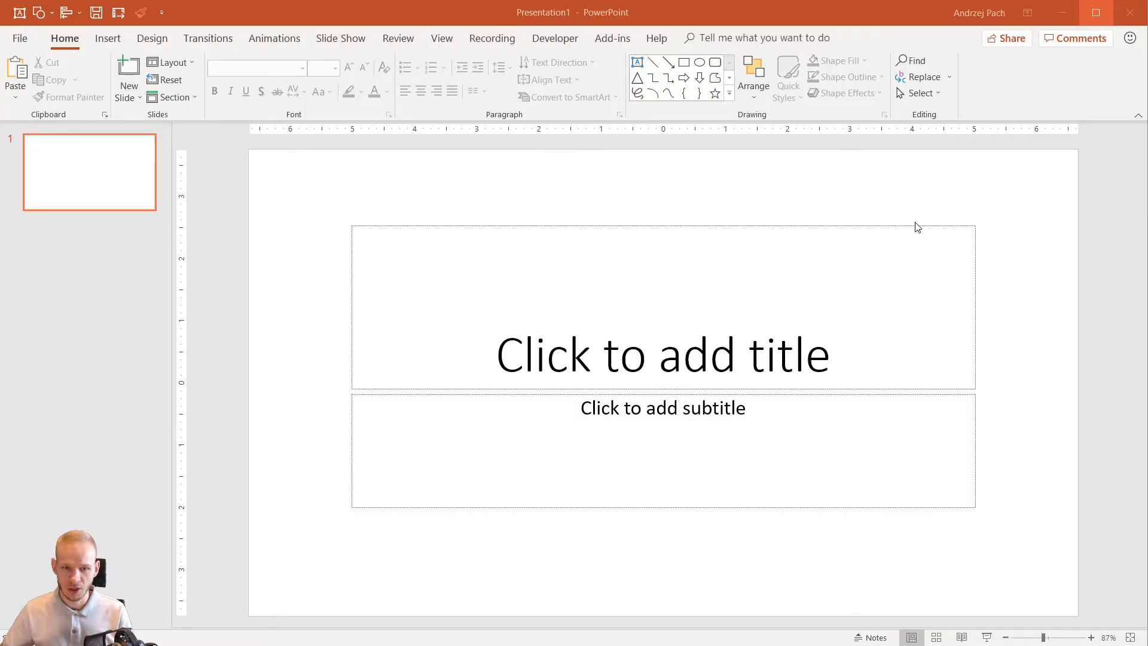
pyautogui.moveTo(514, 123)
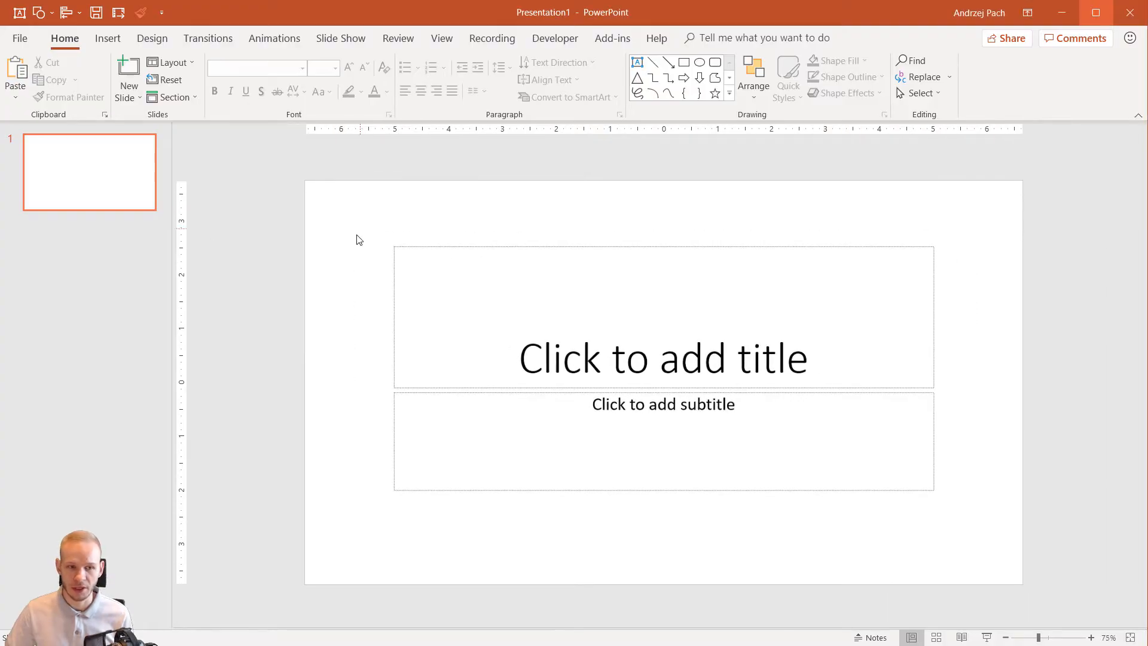
pyautogui.moveTo(73, 522)
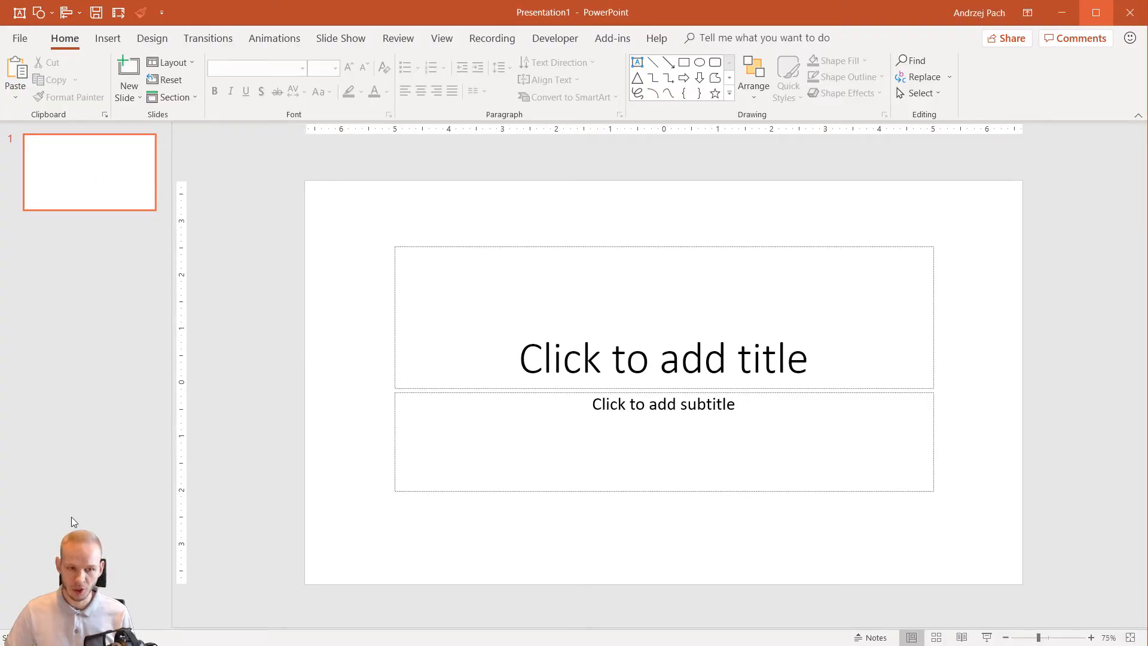
pyautogui.moveTo(359, 302)
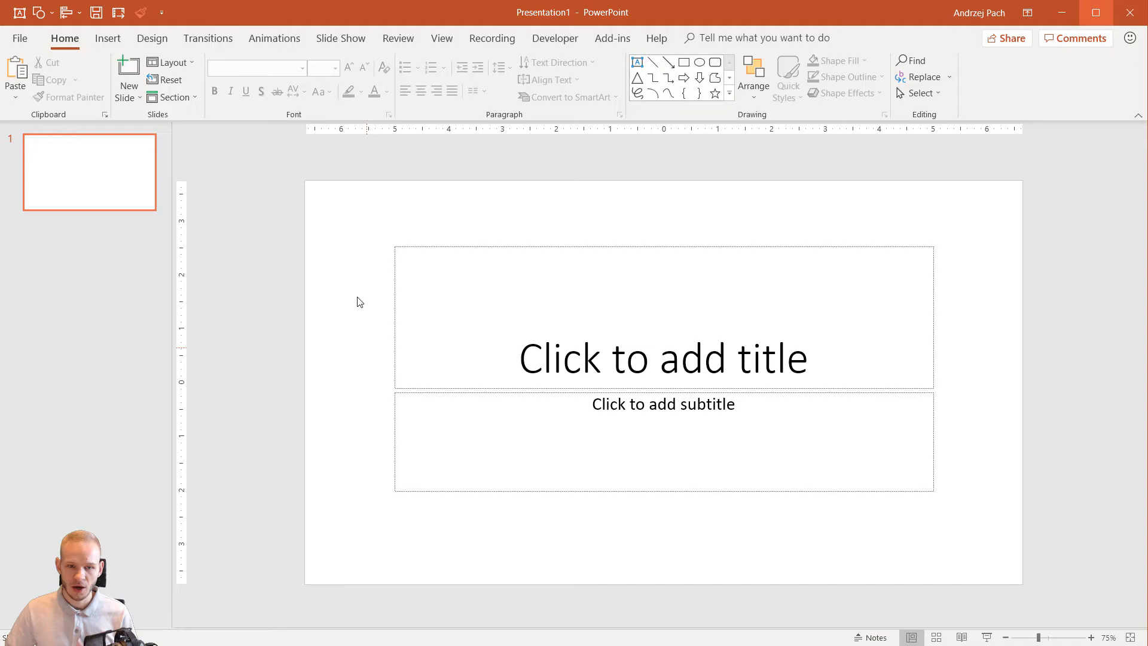
pyautogui.moveTo(359, 232)
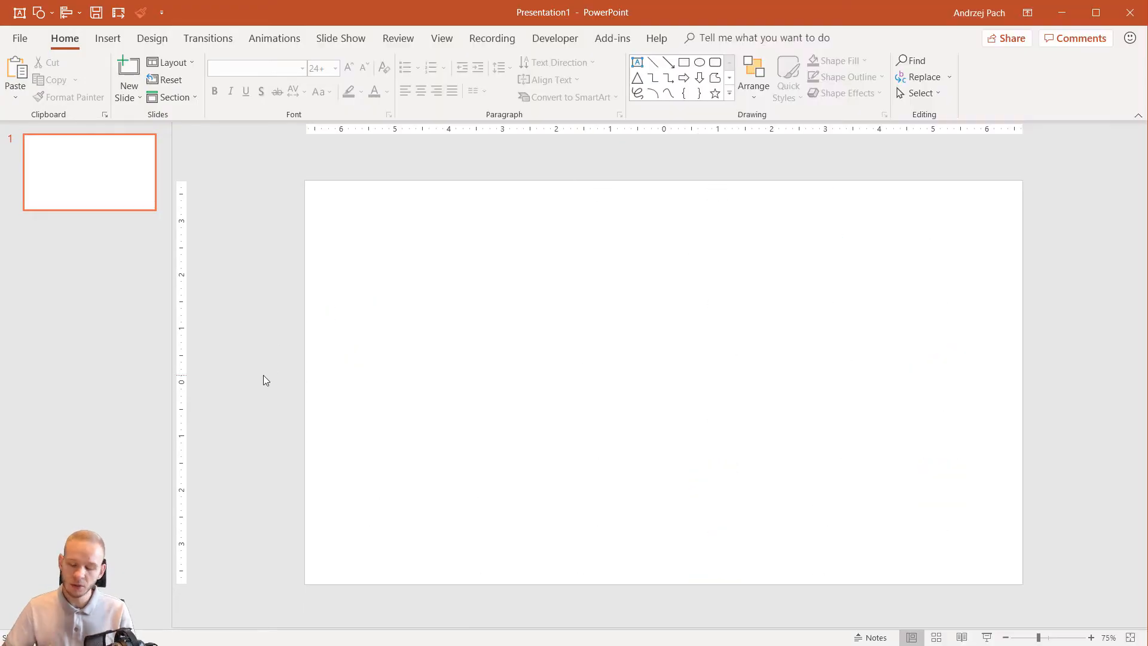
pyautogui.moveTo(21, 354)
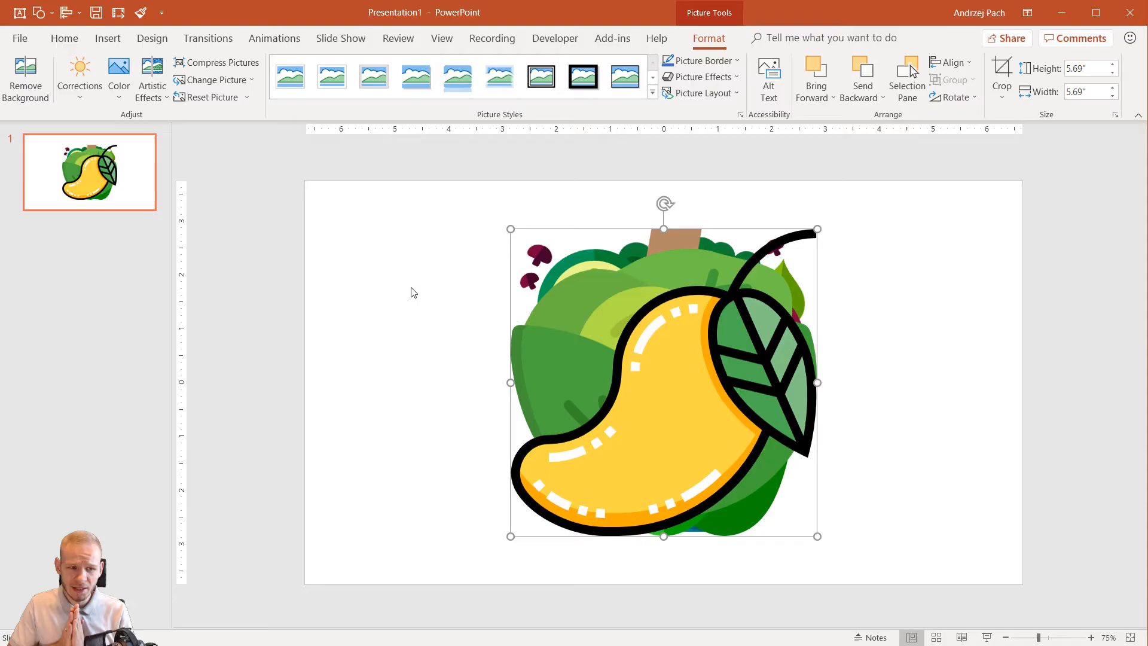
pyautogui.moveTo(820, 543)
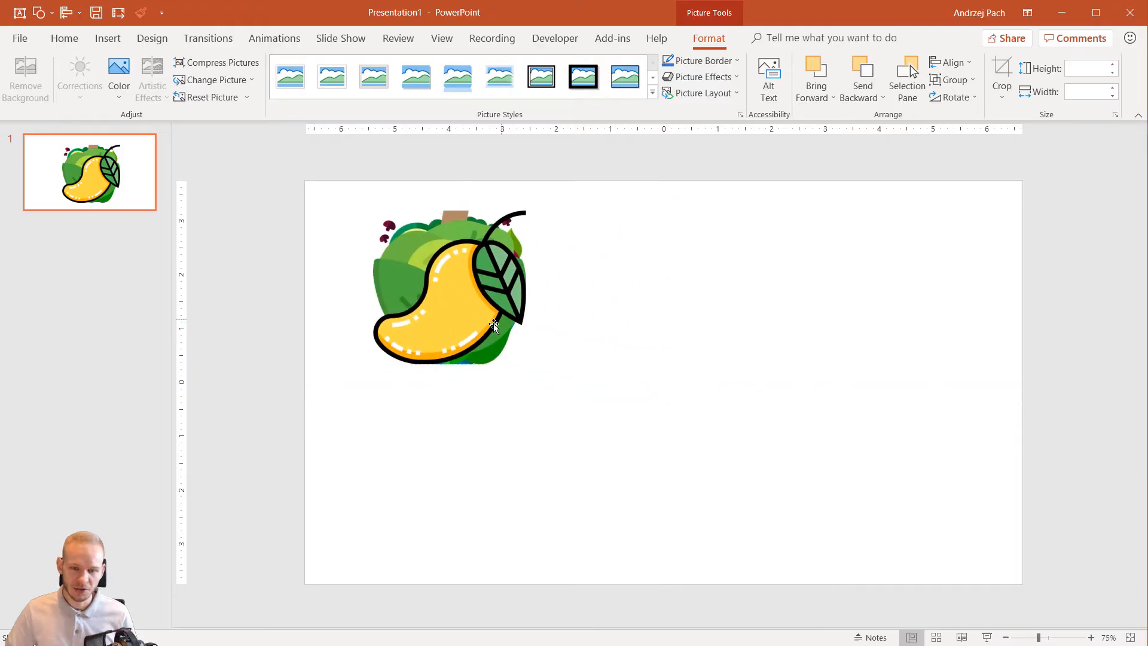
# Step: Even out the mango's spacing in the left column, then clear the selection
pyautogui.click(450, 286)
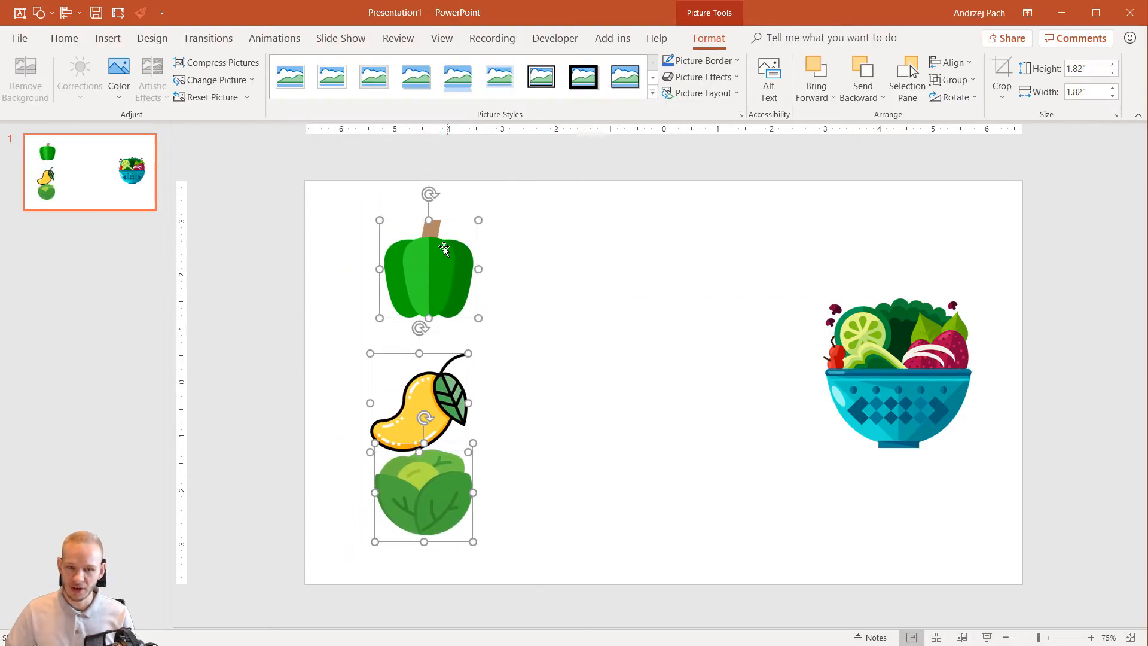
pyautogui.click(424, 381)
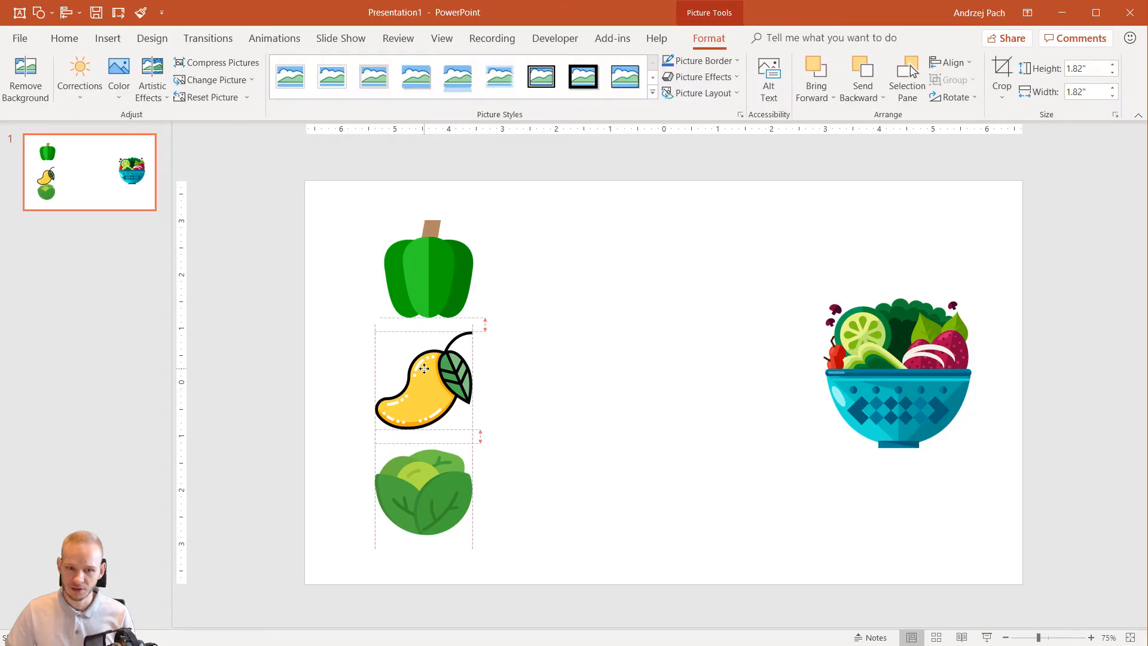
pyautogui.click(596, 470)
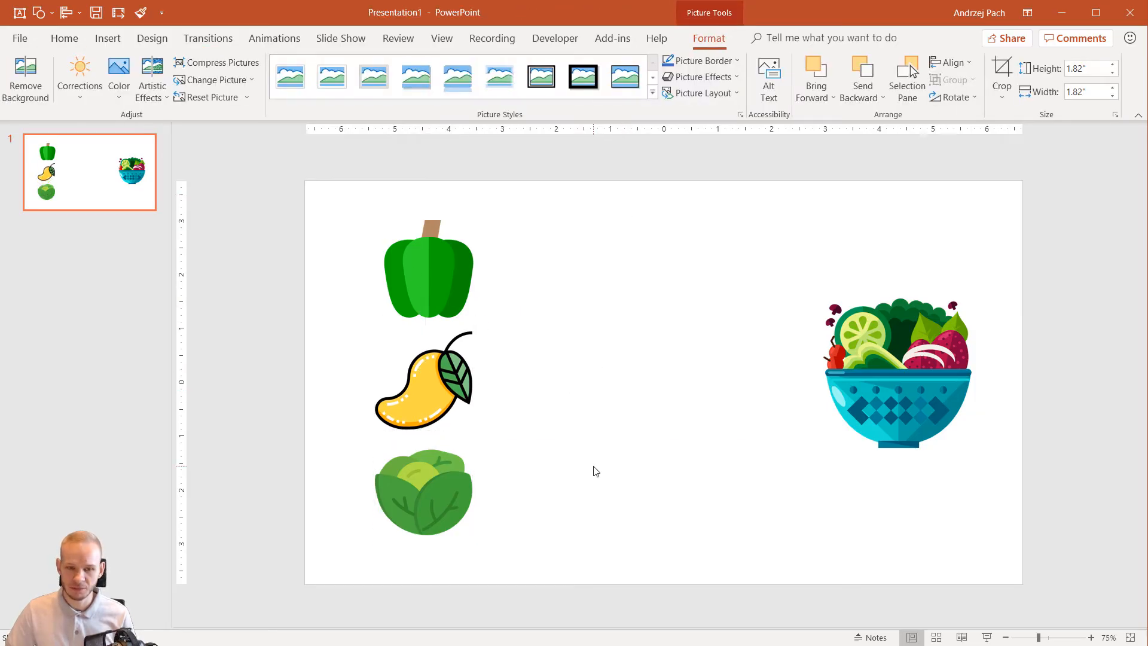
pyautogui.click(595, 471)
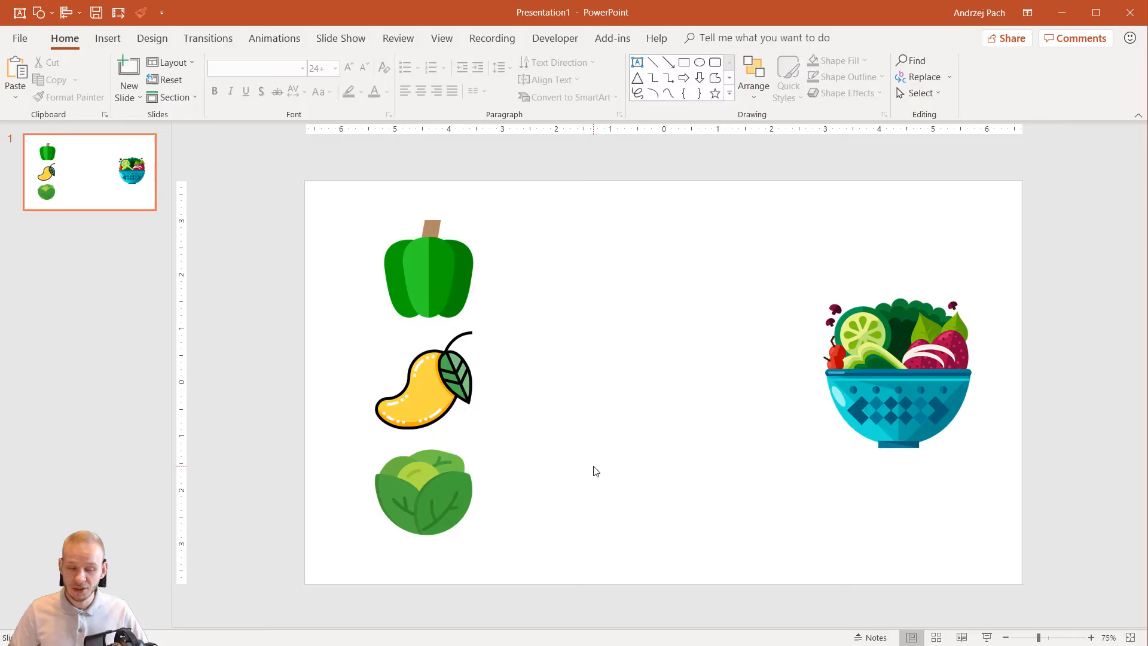
# Step: Draw a tall rectangle mid-slide between the icon column and the salad bowl, then align it
pyautogui.press('alt')
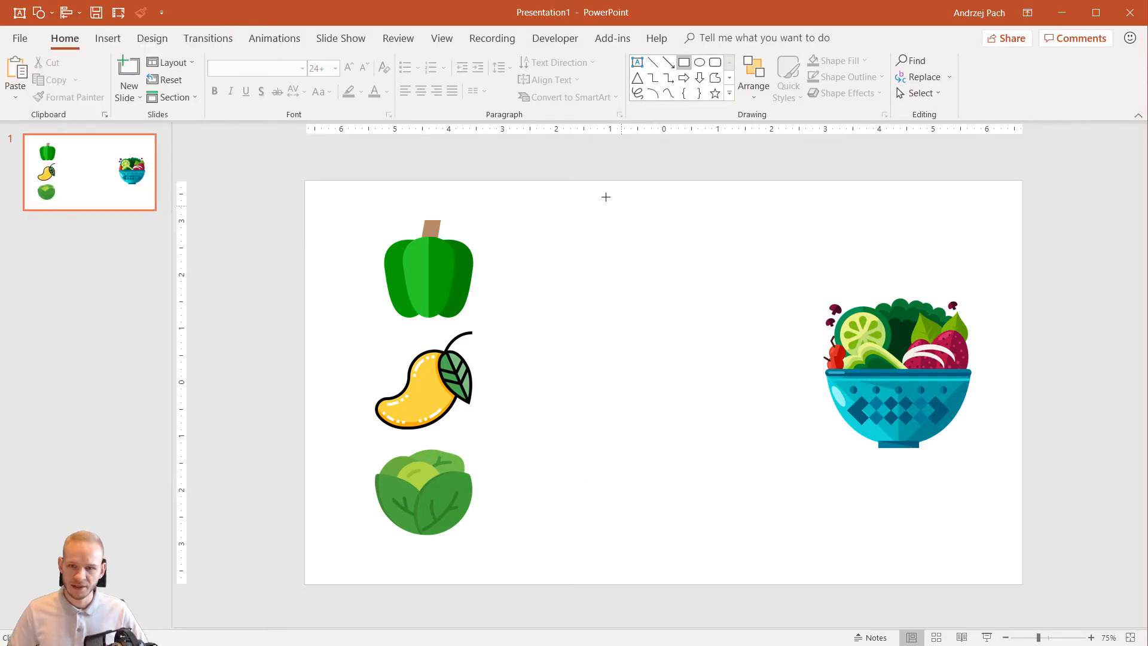
pyautogui.moveTo(571, 186)
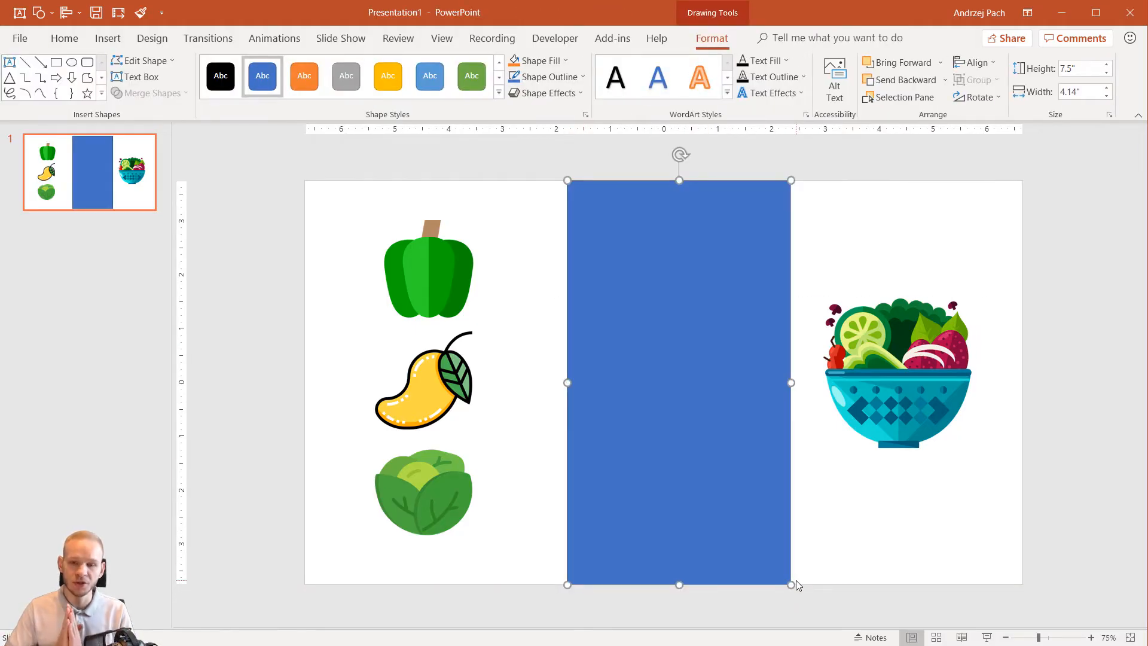
pyautogui.moveTo(699, 363)
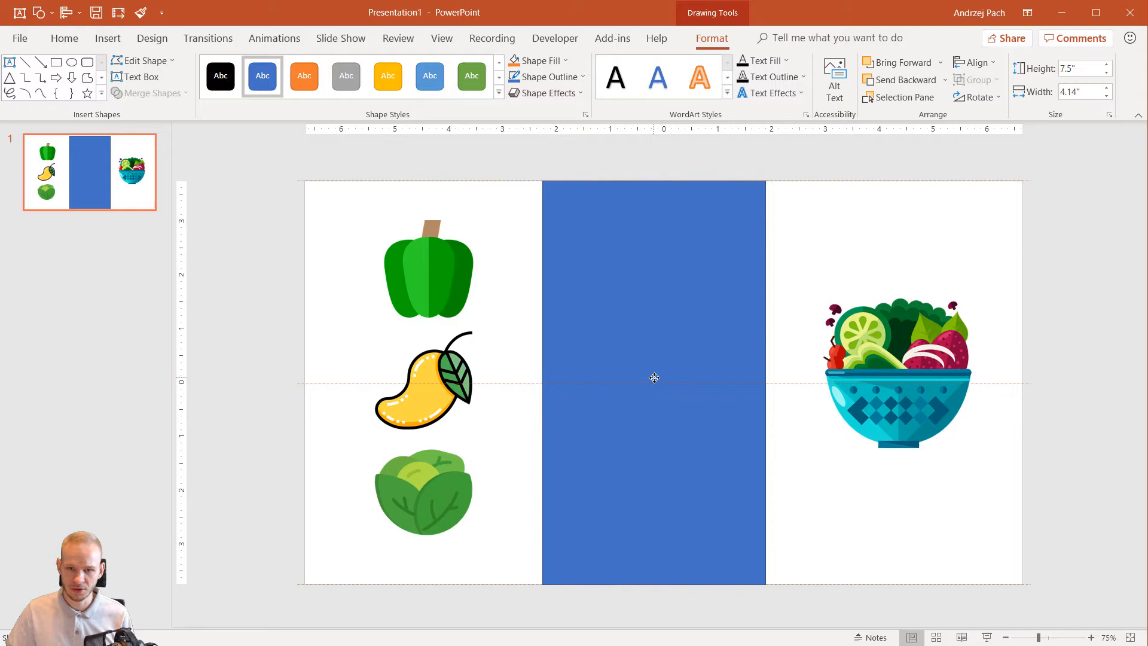
pyautogui.click(653, 378)
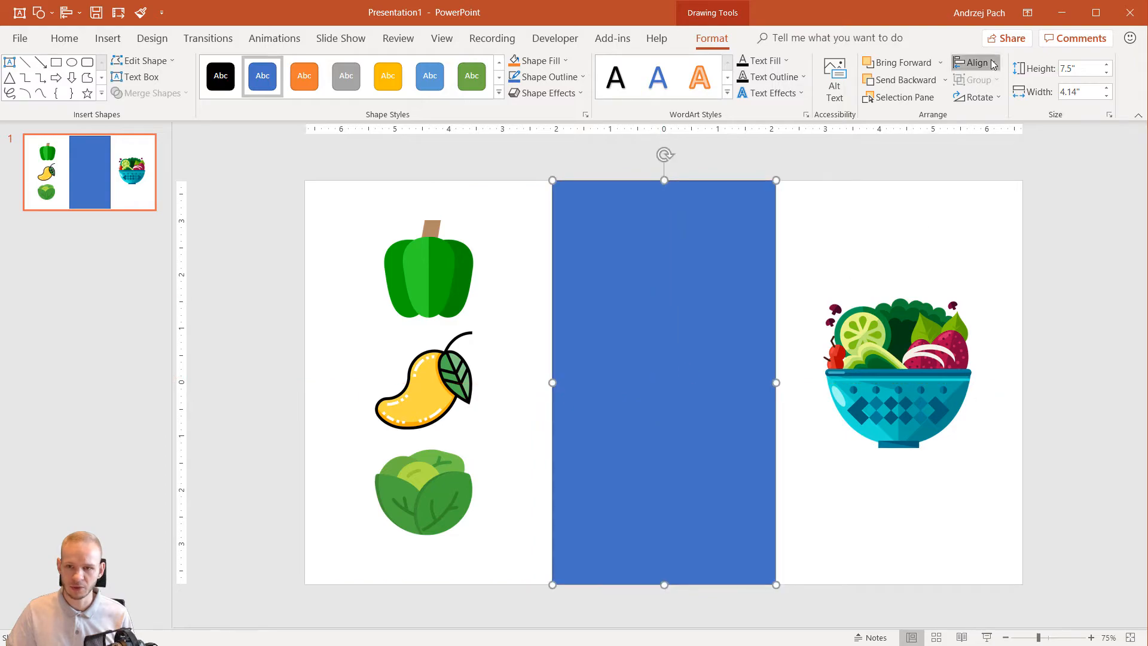
pyautogui.click(974, 62)
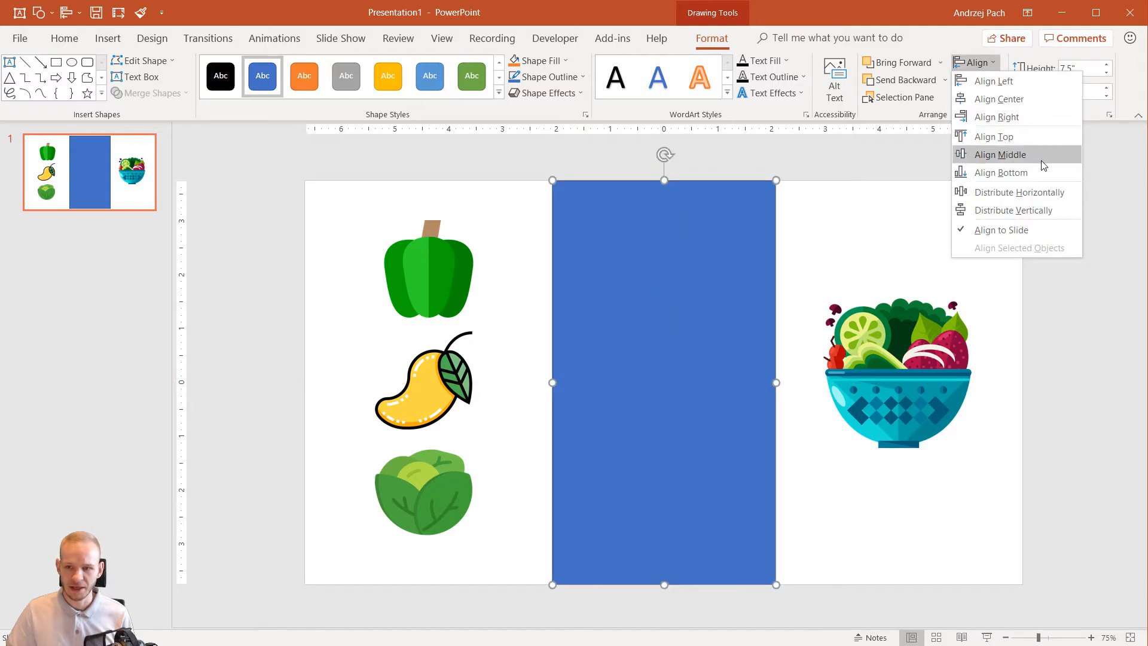
pyautogui.moveTo(694, 317)
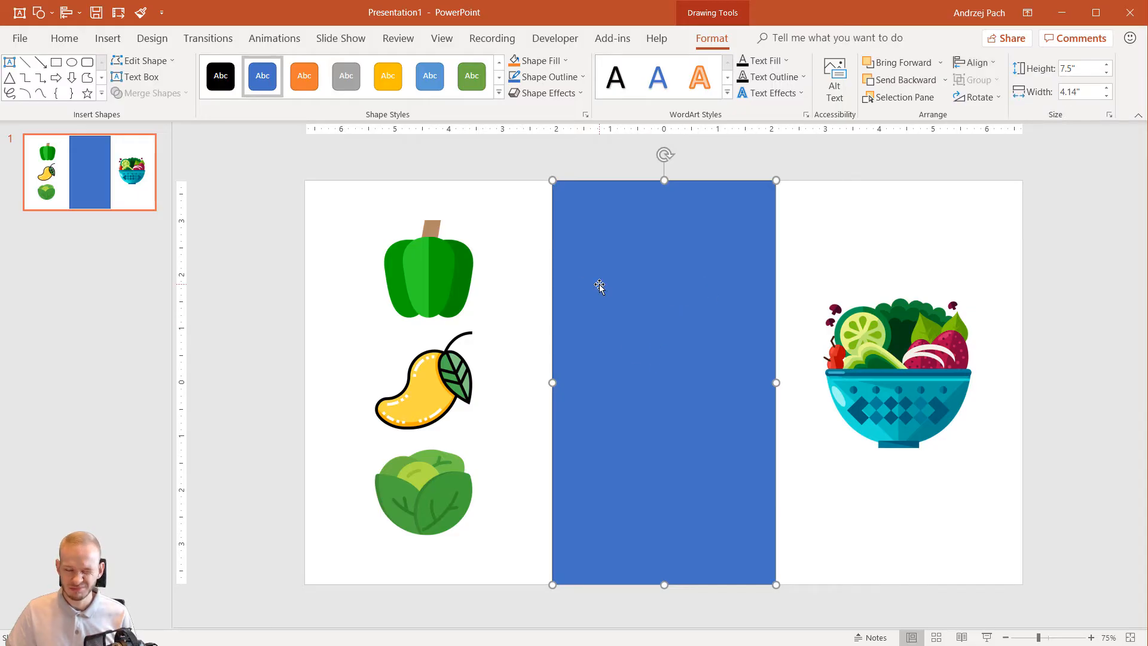
# Step: Remove the rectangle's outline in Format Shape and fill it light green
pyautogui.rightClick(599, 286)
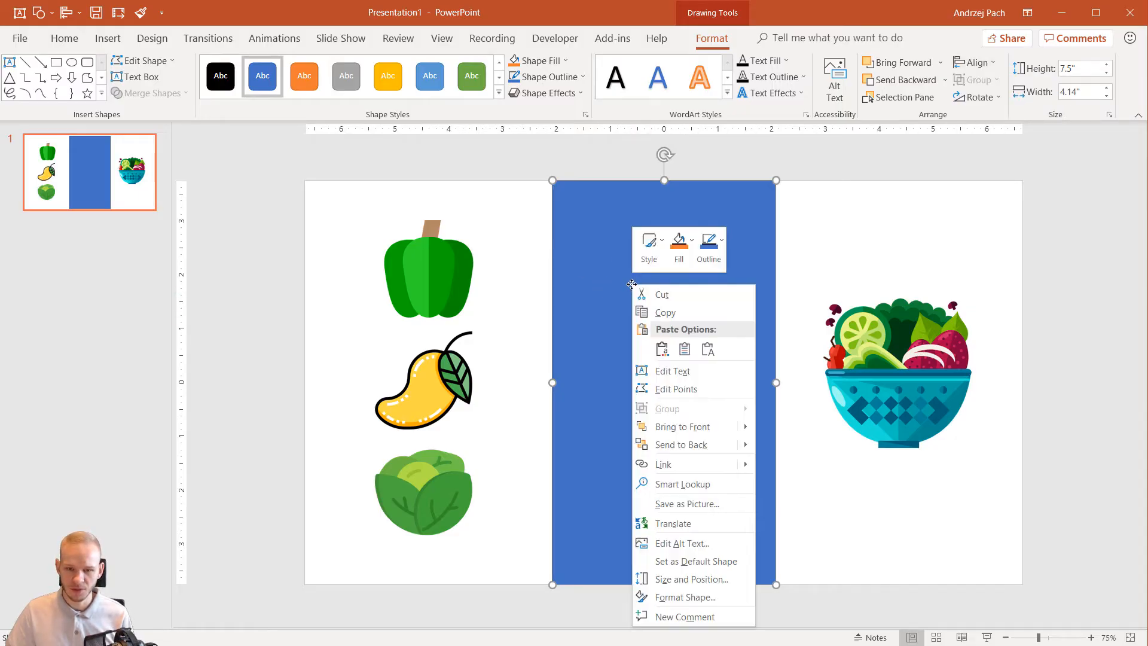
pyautogui.moveTo(705, 601)
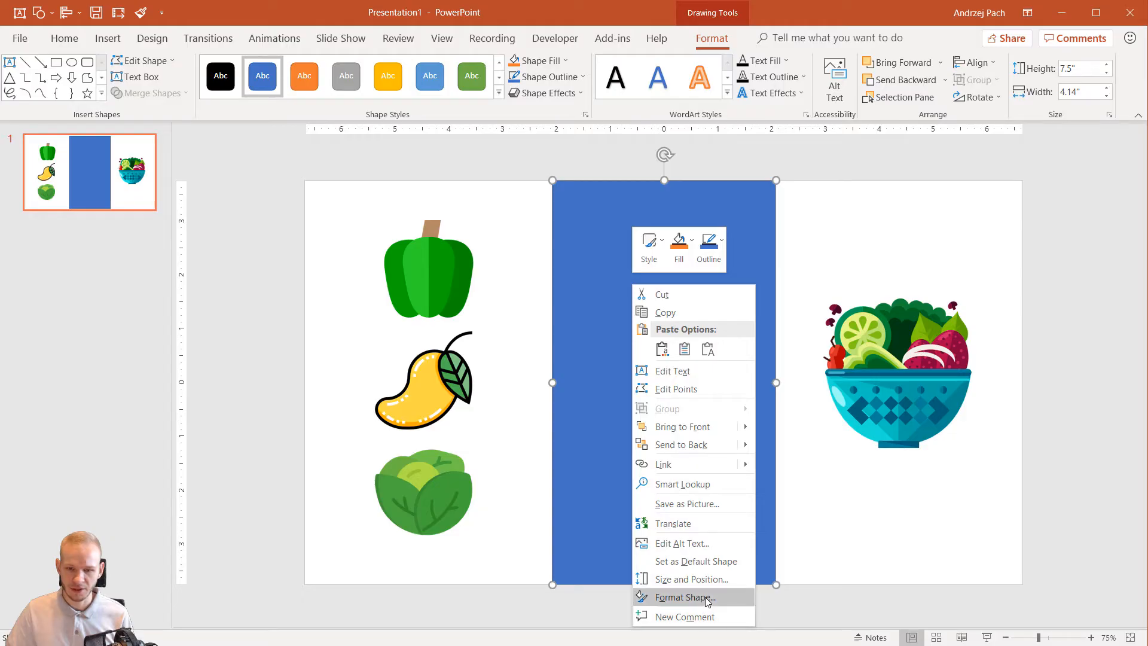
pyautogui.click(683, 597)
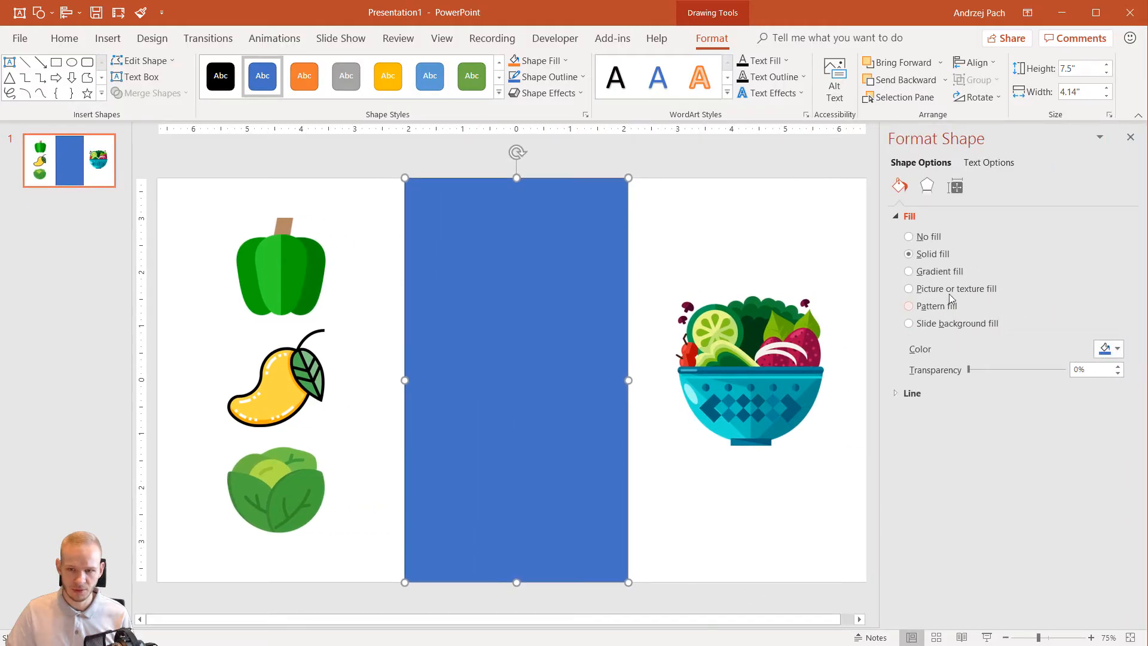
pyautogui.click(1109, 349)
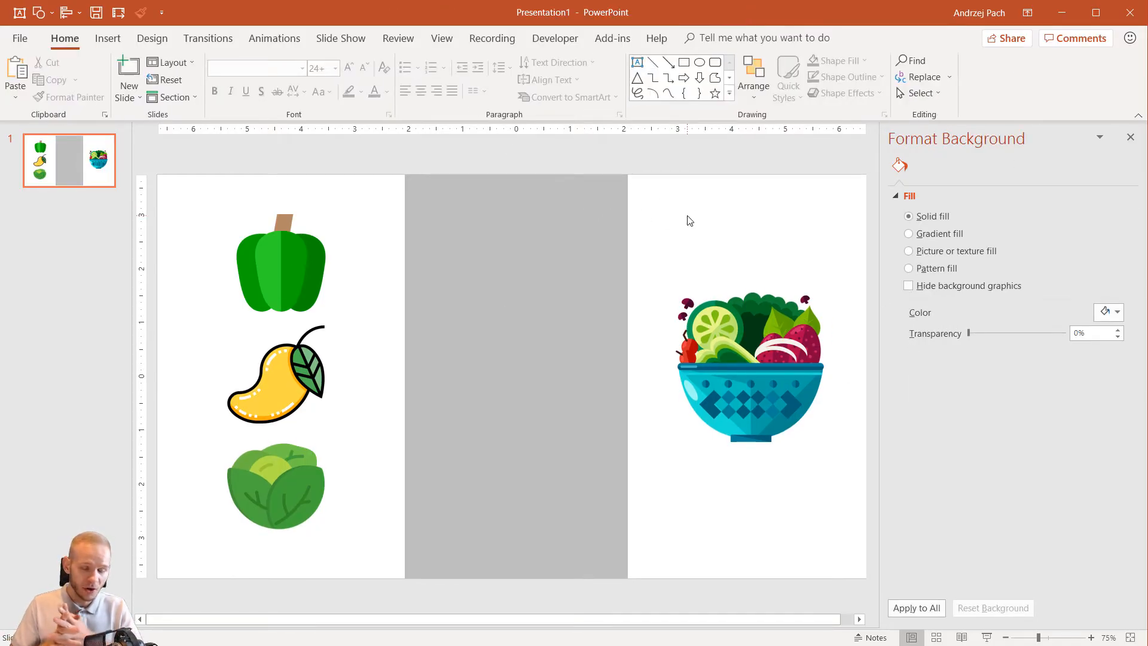
pyautogui.click(516, 380)
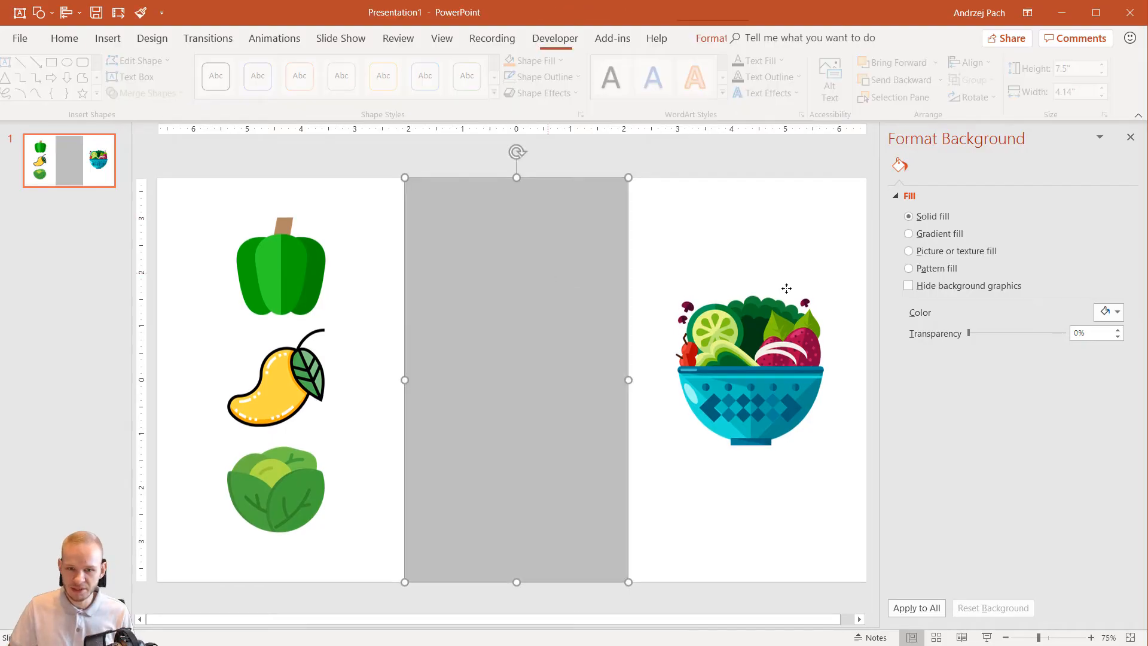
pyautogui.click(1114, 348)
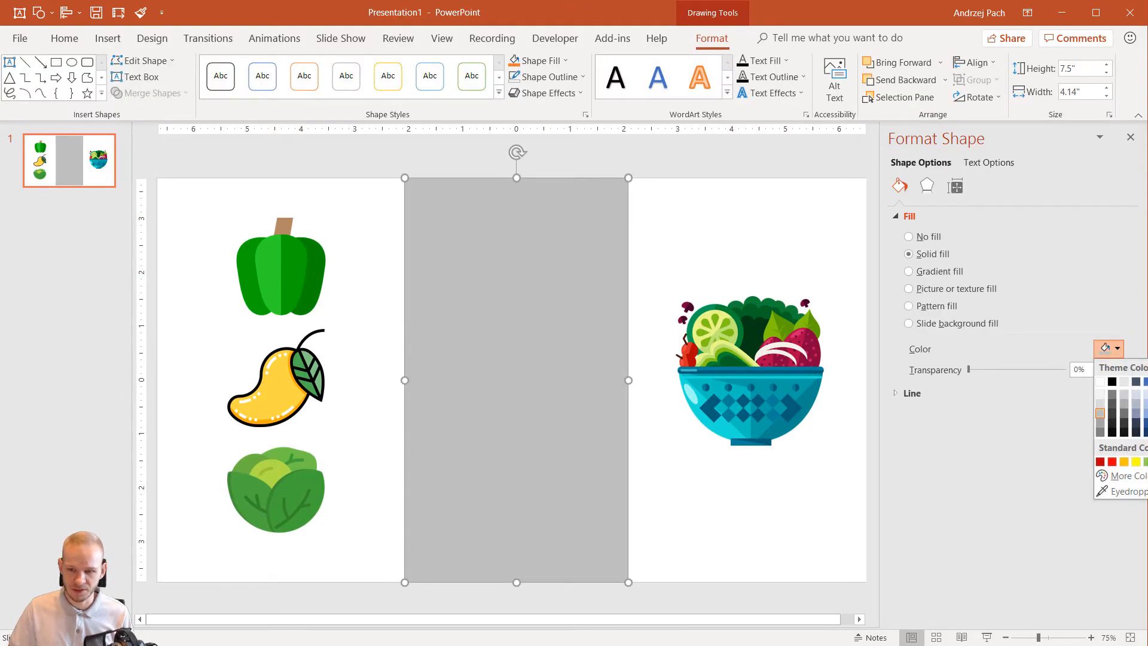
pyautogui.click(1132, 462)
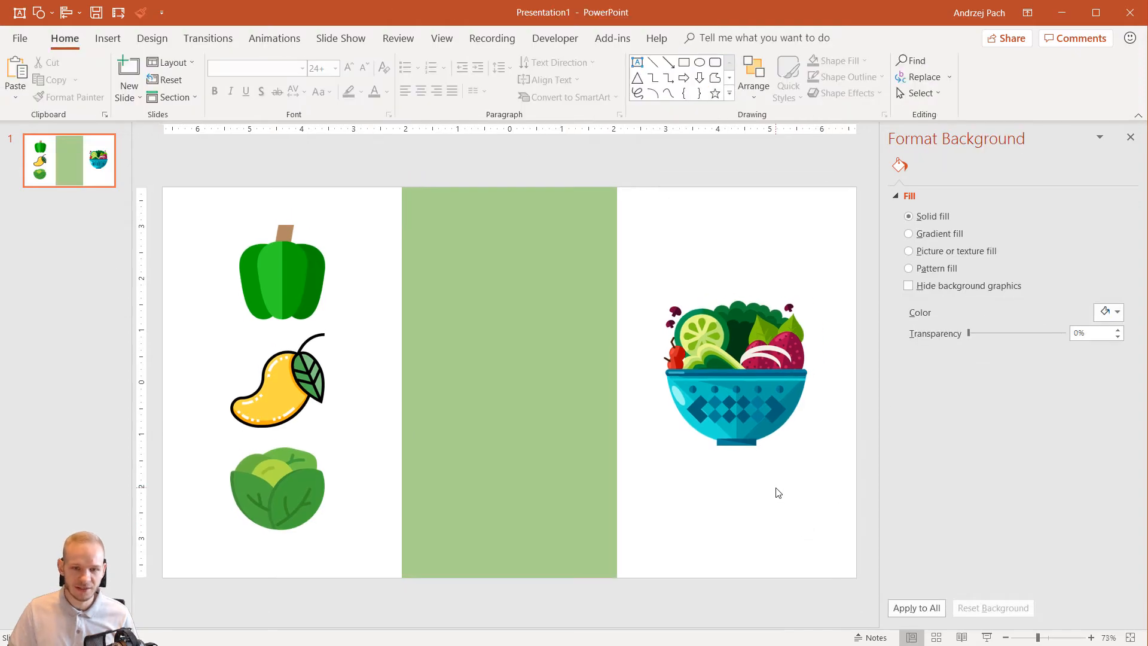
pyautogui.moveTo(1030, 293)
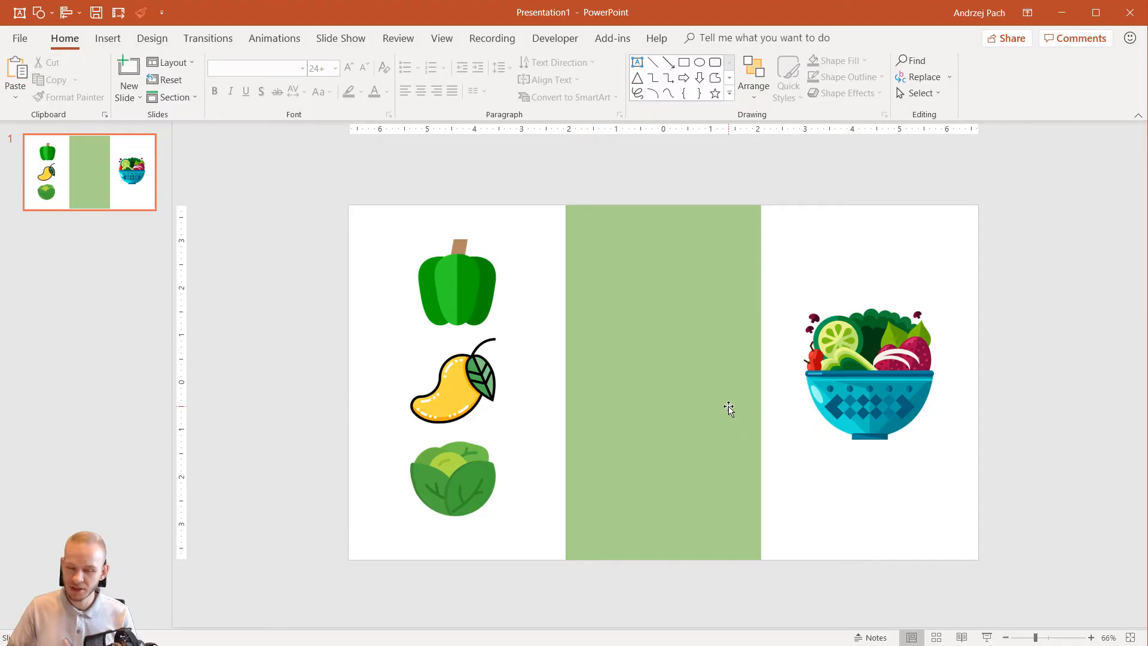
pyautogui.moveTo(450, 293)
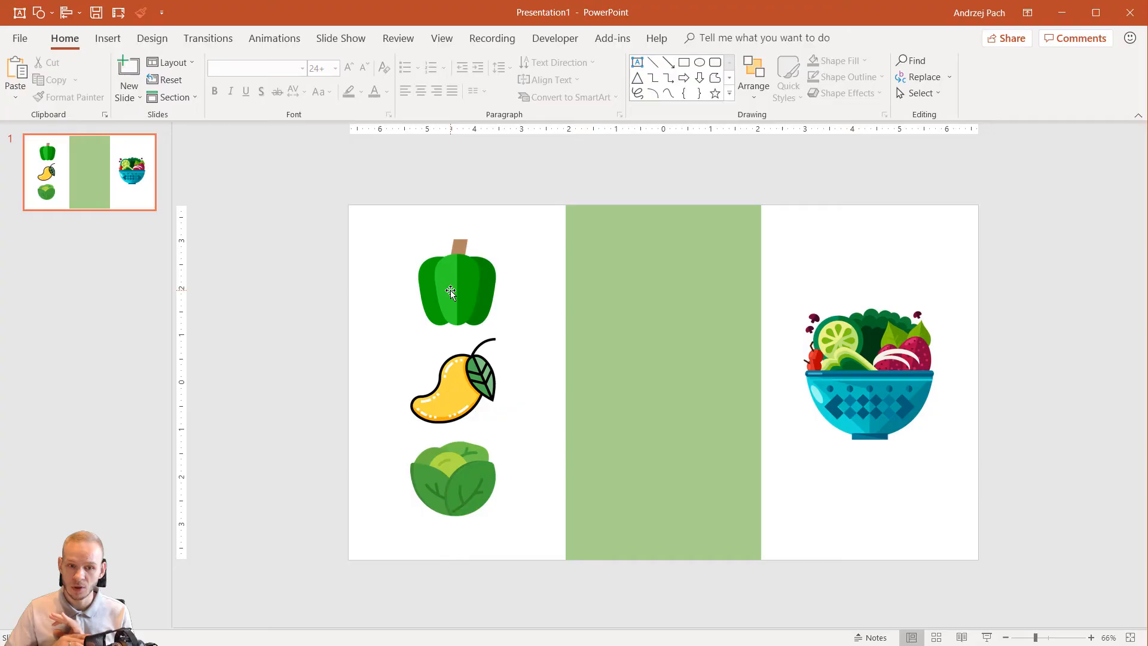
pyautogui.moveTo(504, 280)
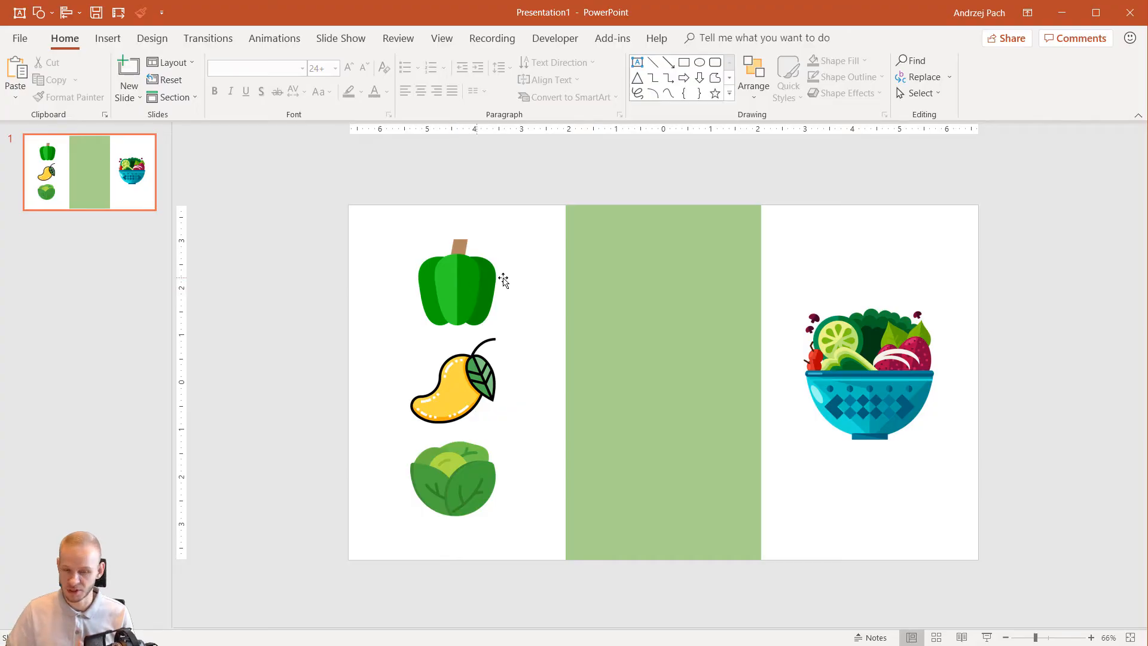
pyautogui.moveTo(445, 392)
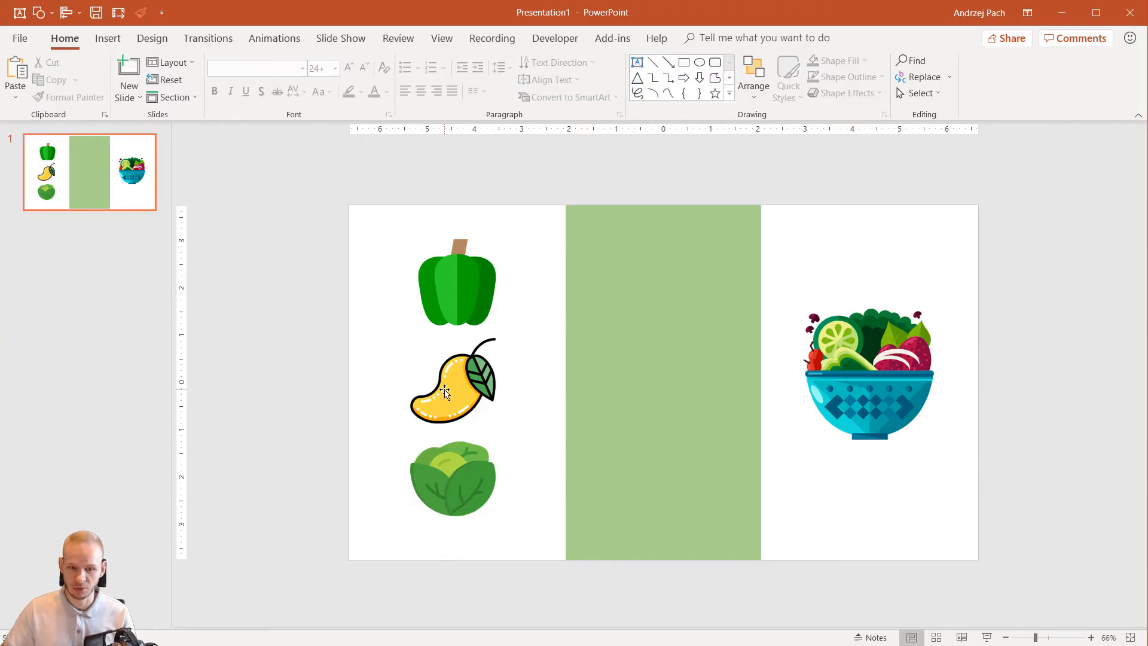
pyautogui.moveTo(740, 294)
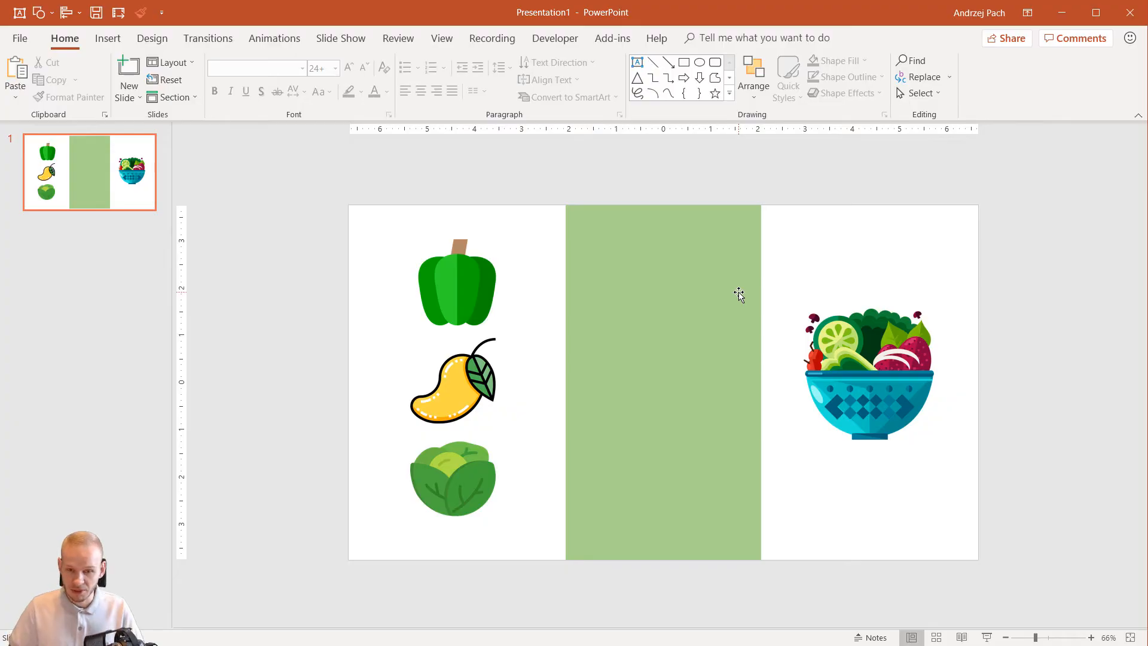
pyautogui.moveTo(347, 206)
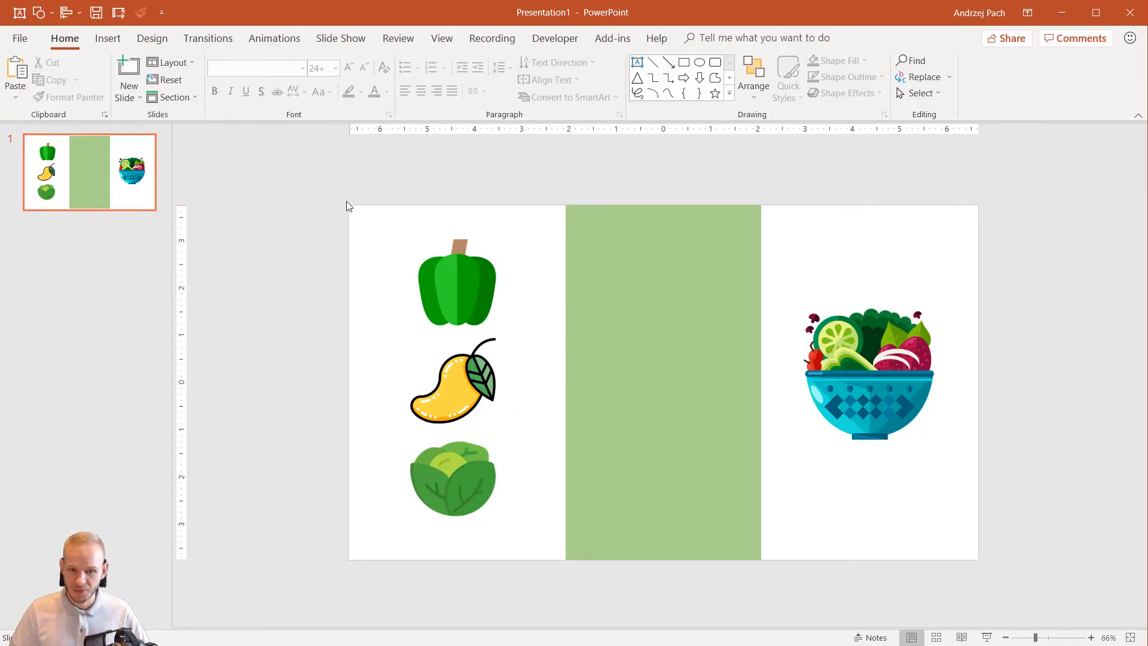
# Step: Select the pepper, mango and lettuce pictures together
pyautogui.click(454, 381)
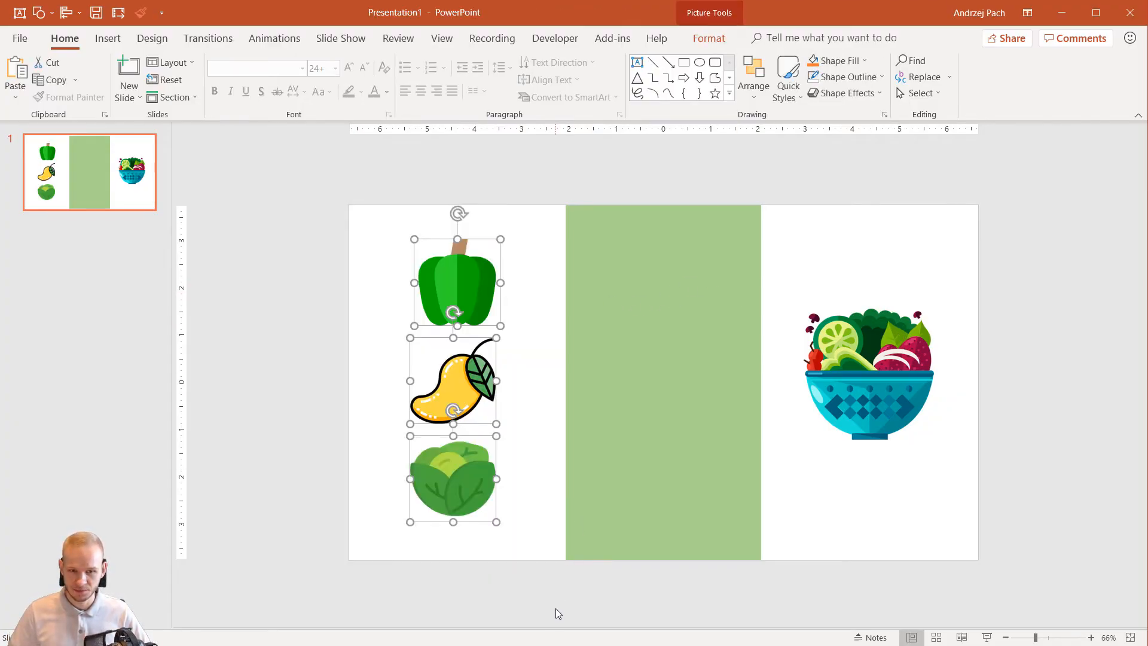
# Step: Give the three icons a Lines motion path with direction Right
pyautogui.click(274, 38)
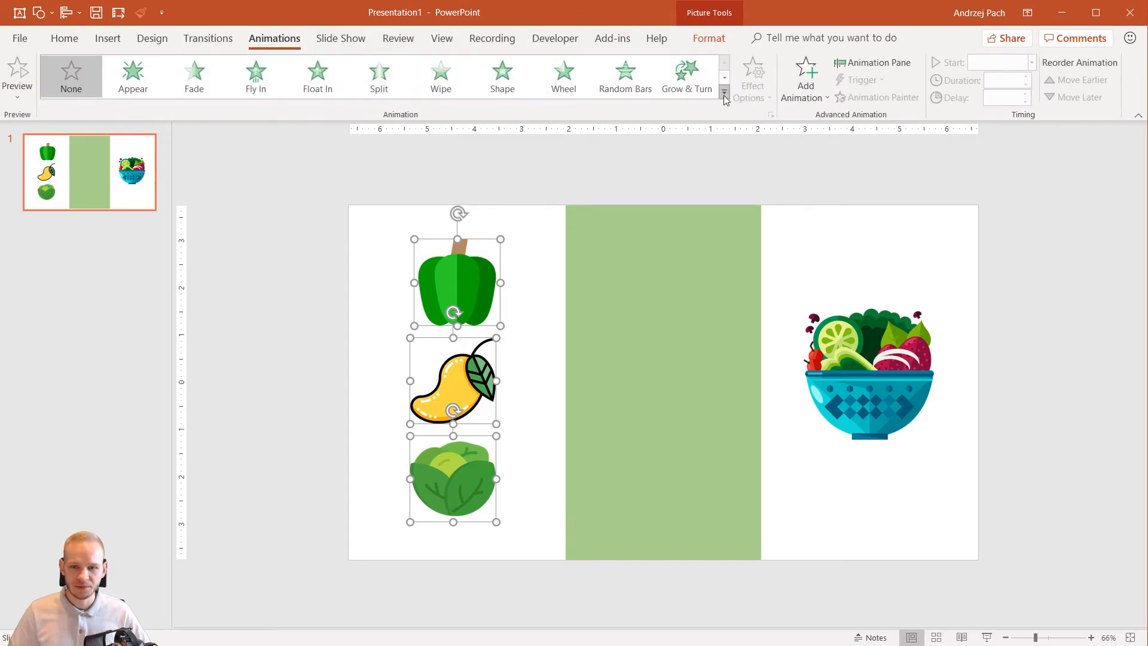
pyautogui.click(724, 94)
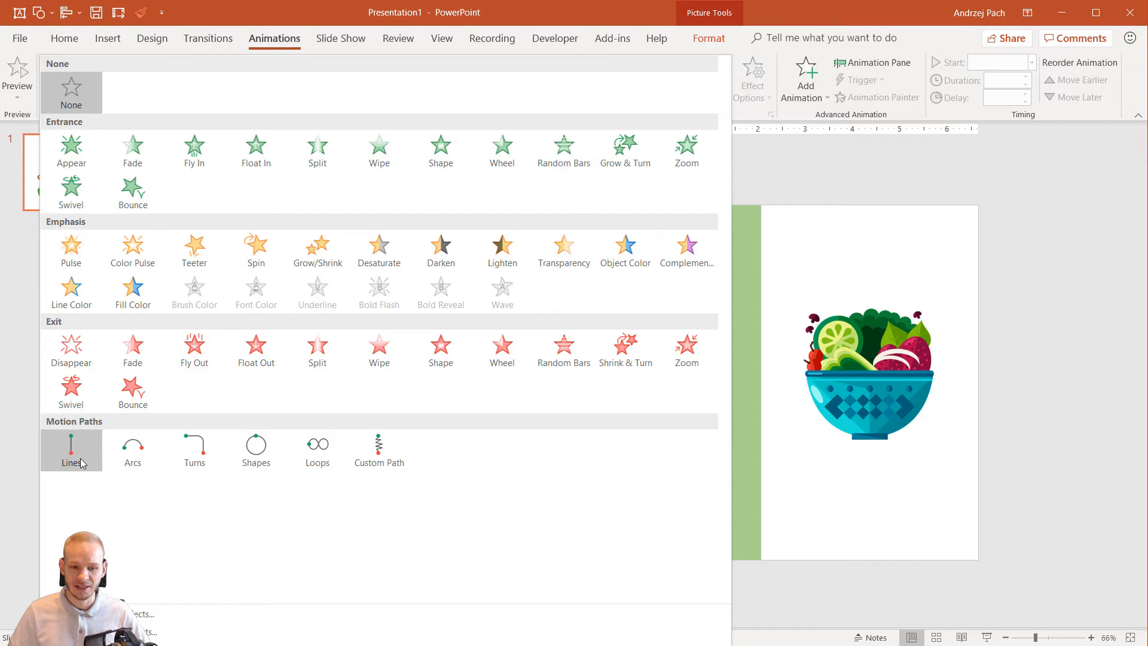
pyautogui.click(71, 451)
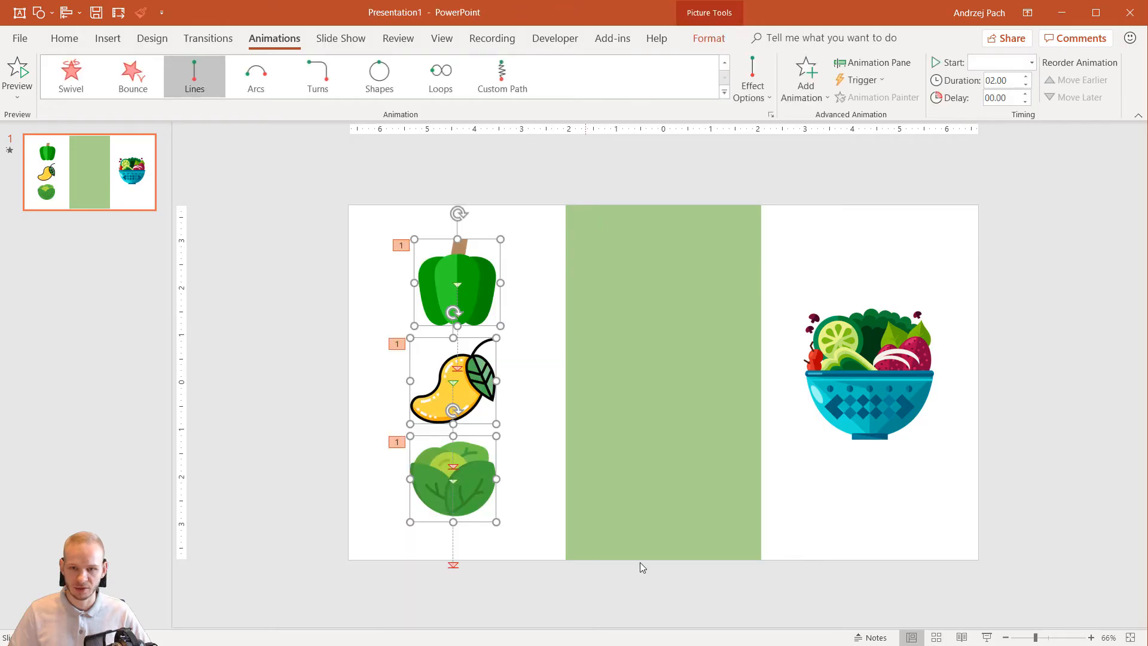
pyautogui.click(753, 77)
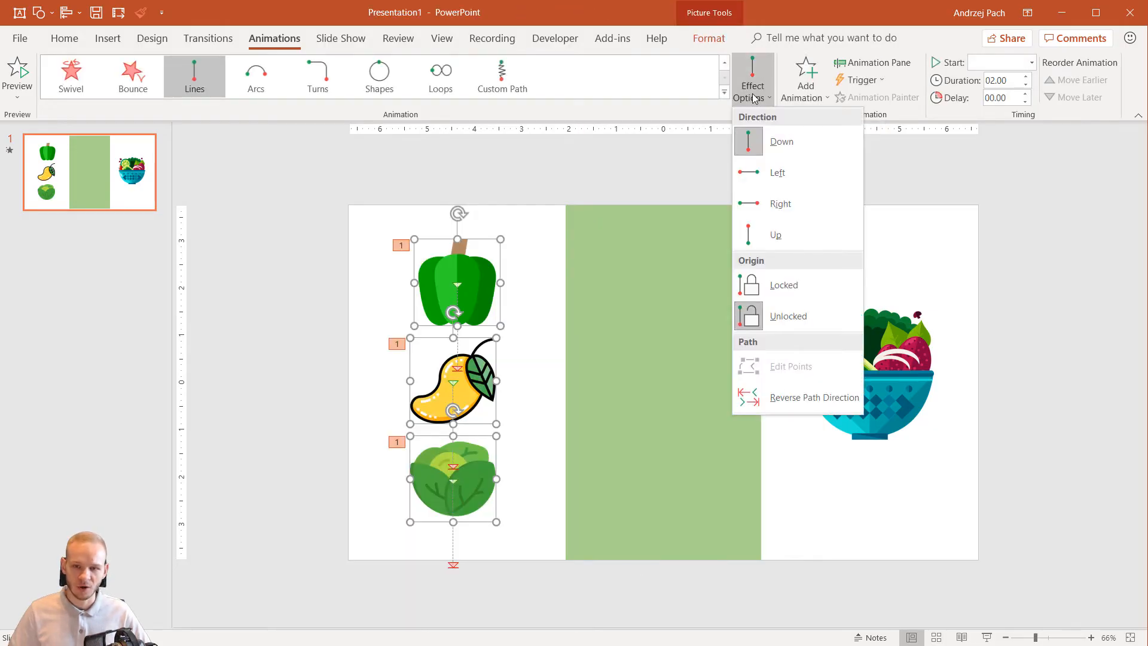
pyautogui.click(815, 207)
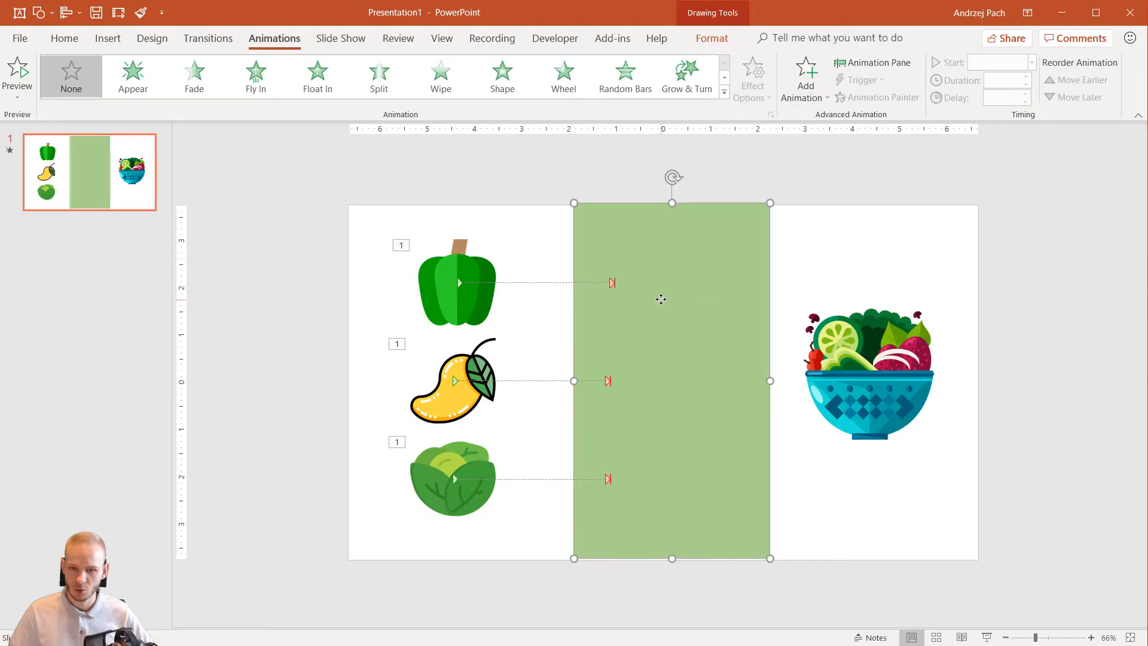
pyautogui.moveTo(680, 367)
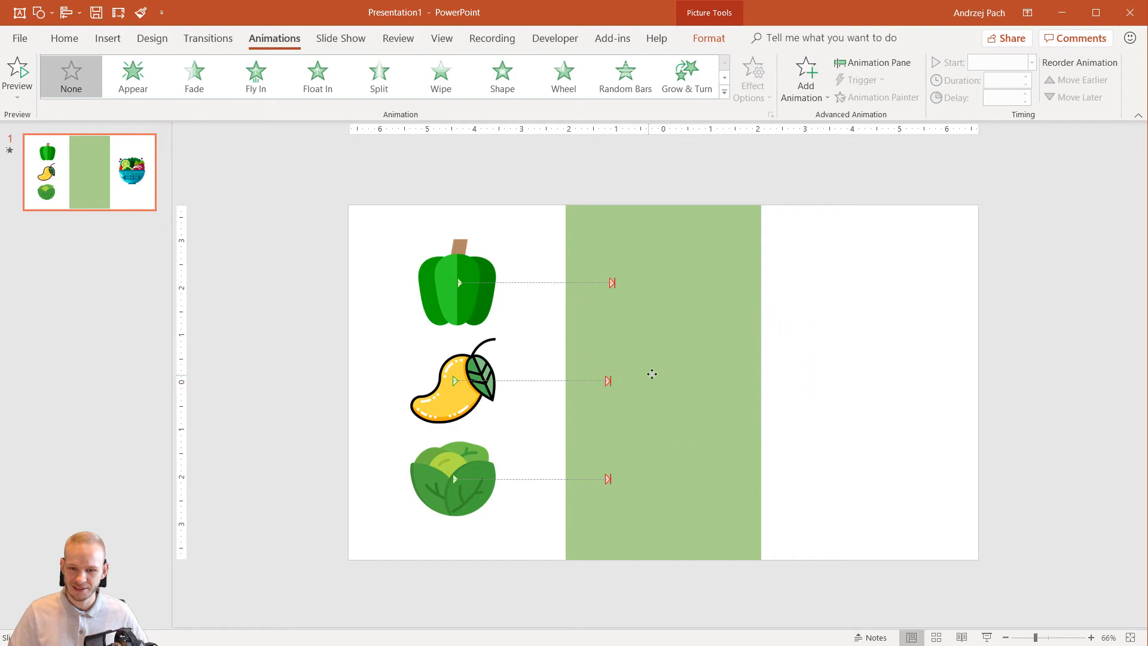
# Step: Select the salad bowl picture on the slide
pyautogui.click(670, 369)
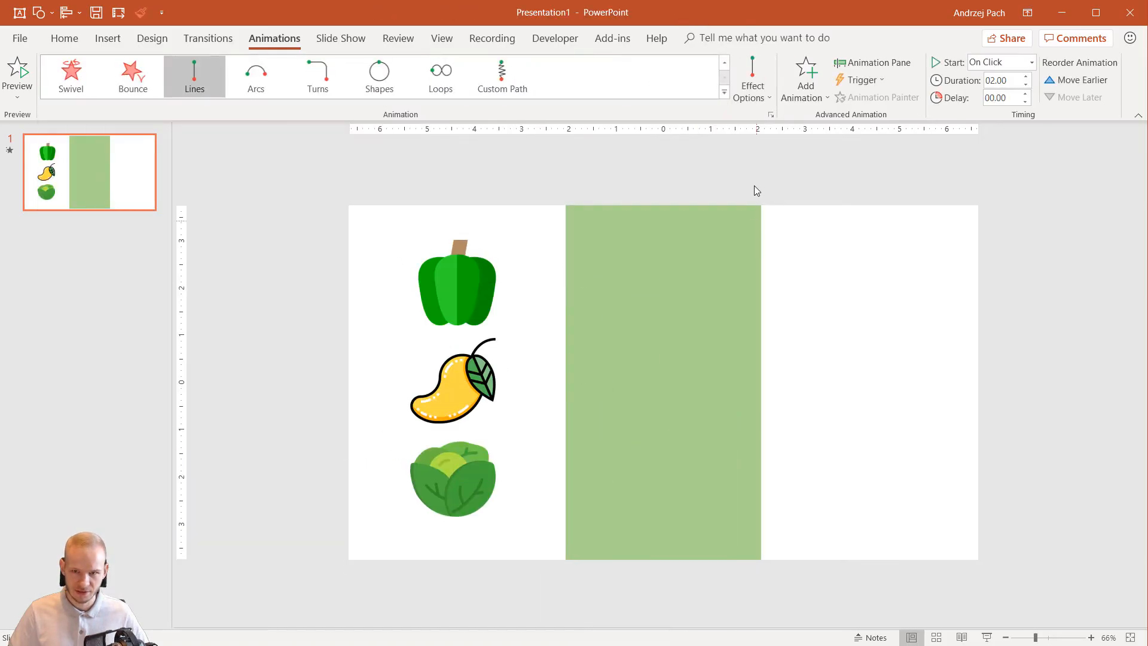
pyautogui.moveTo(810, 304)
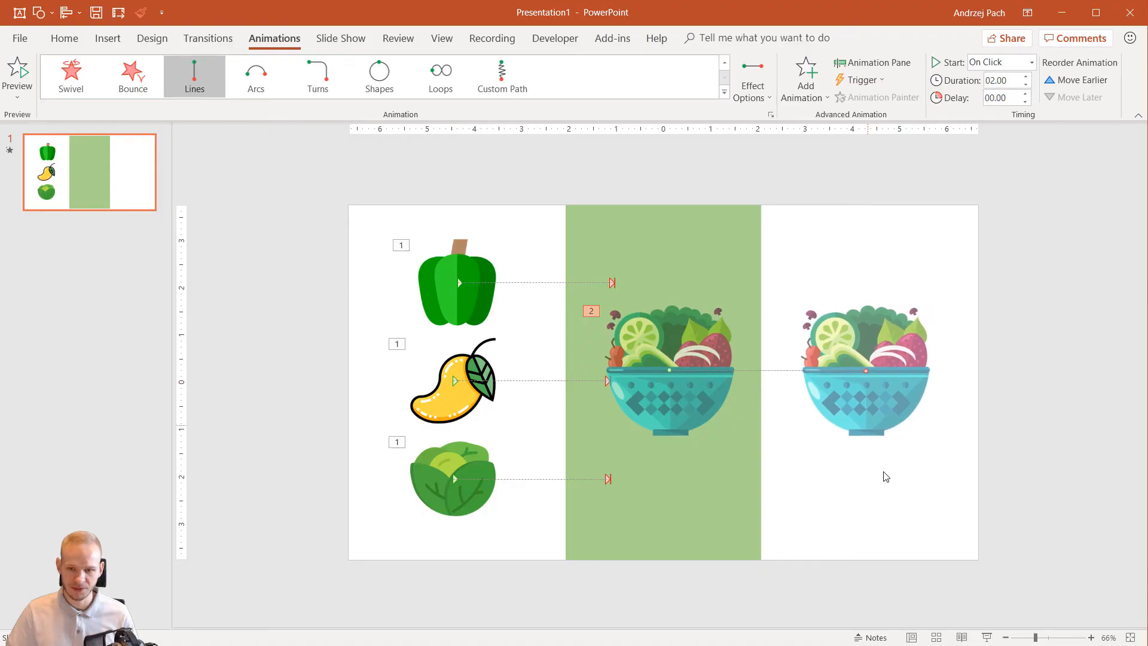
pyautogui.moveTo(849, 459)
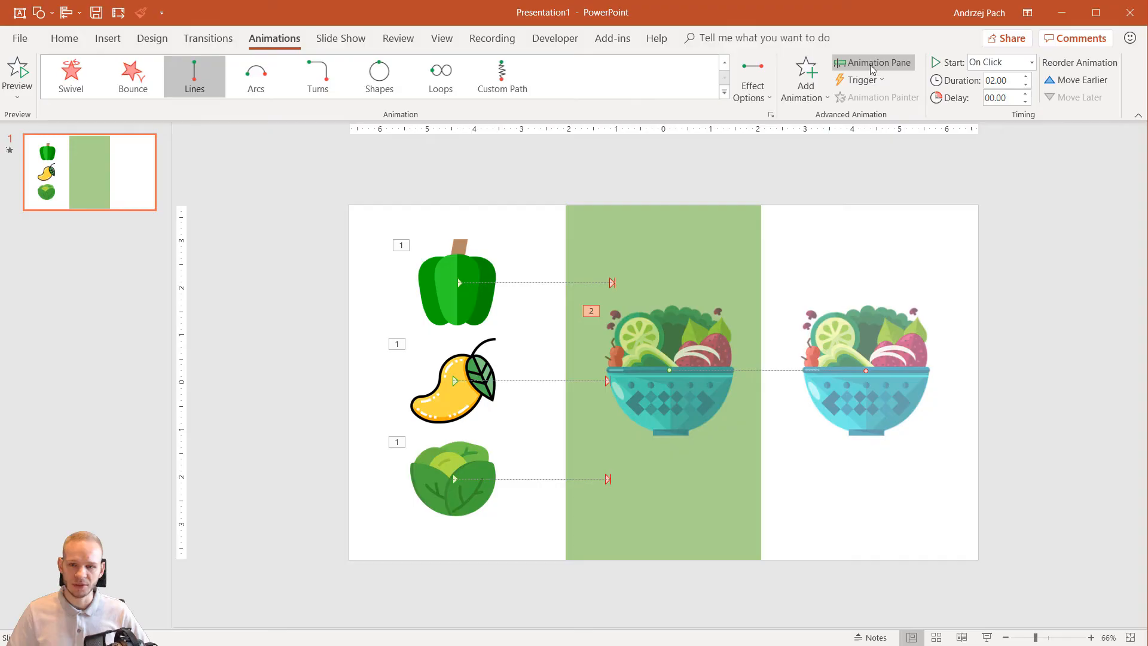
# Step: Show the Animation Pane and add a delay to the mango's slide
pyautogui.click(875, 62)
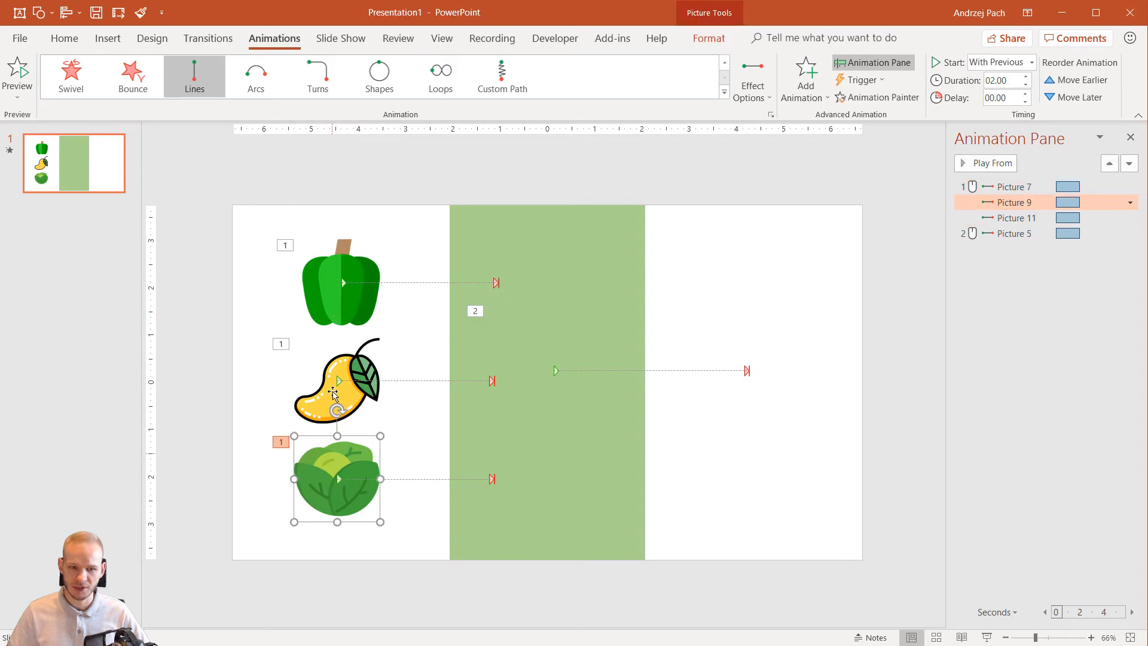
pyautogui.moveTo(579, 369)
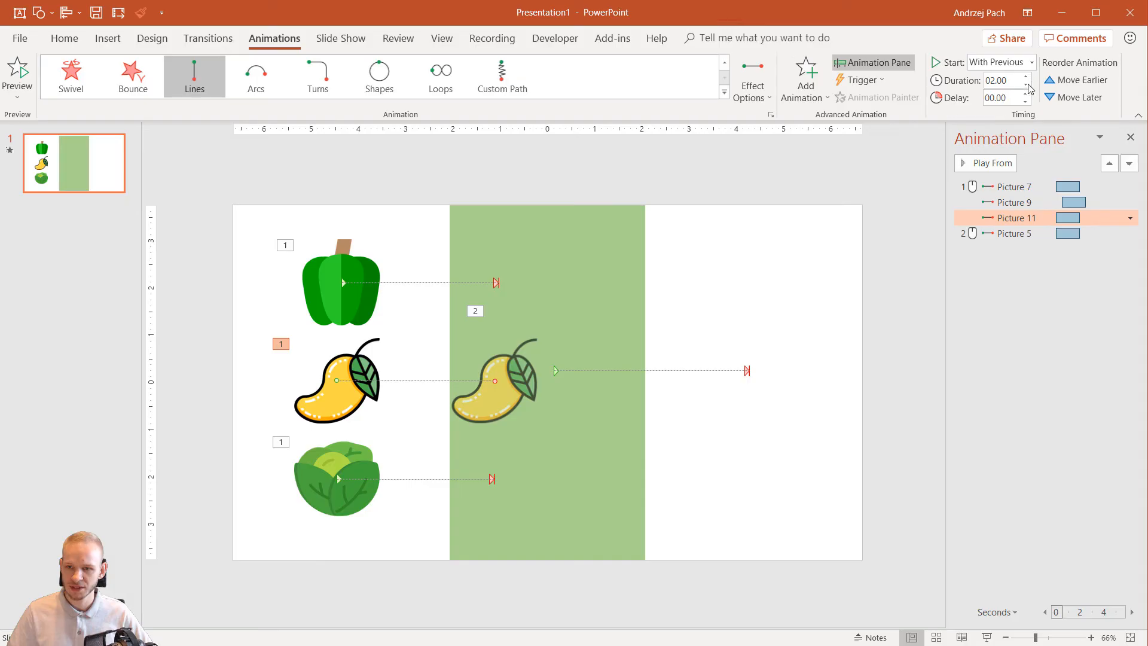
pyautogui.click(1026, 95)
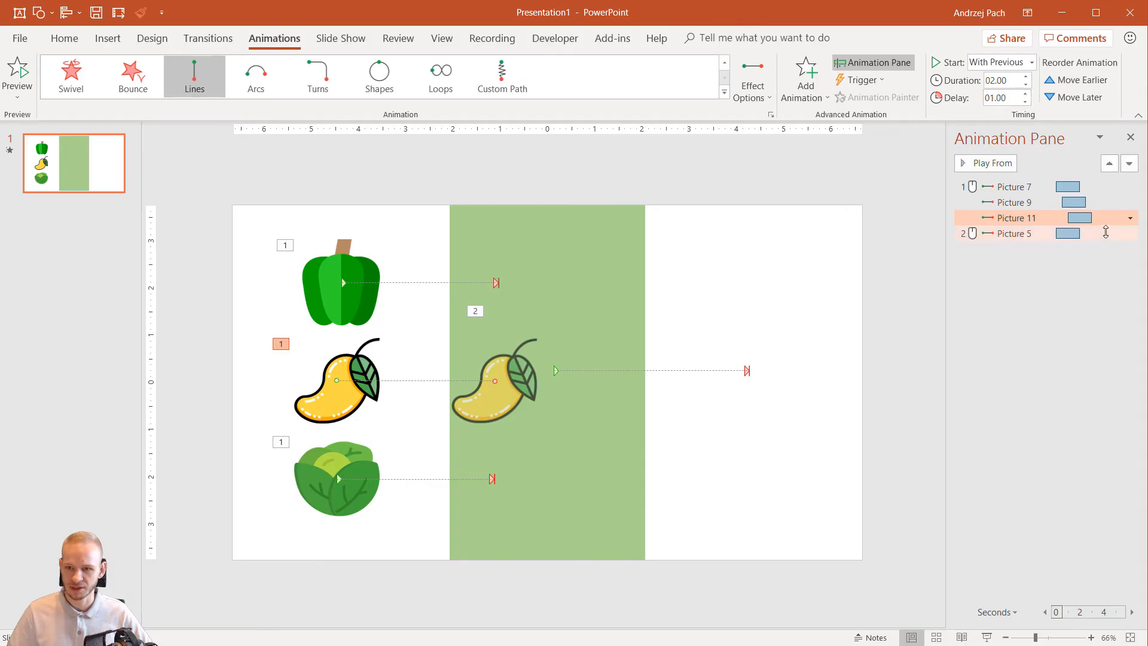
pyautogui.click(1014, 186)
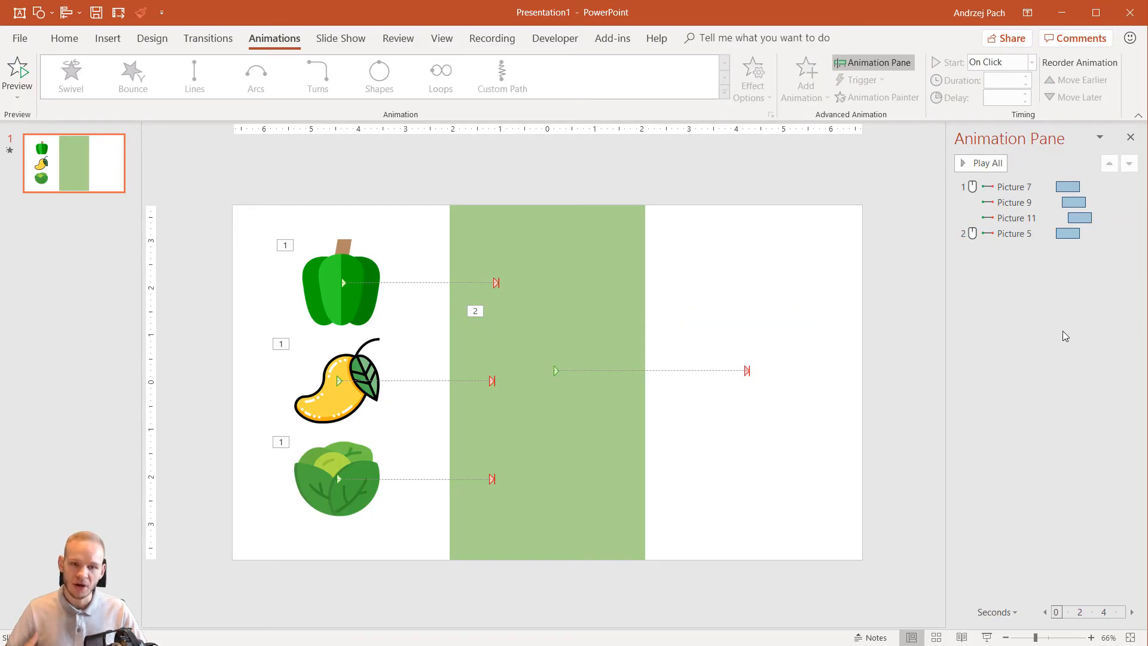
pyautogui.moveTo(523, 466)
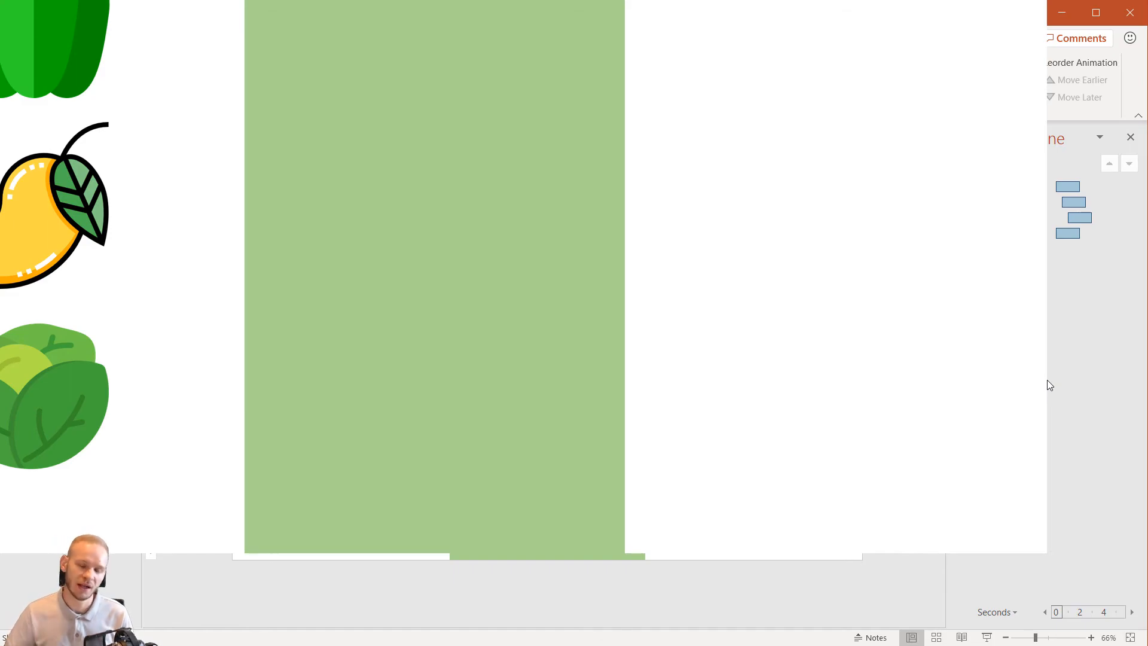
pyautogui.moveTo(92, 72)
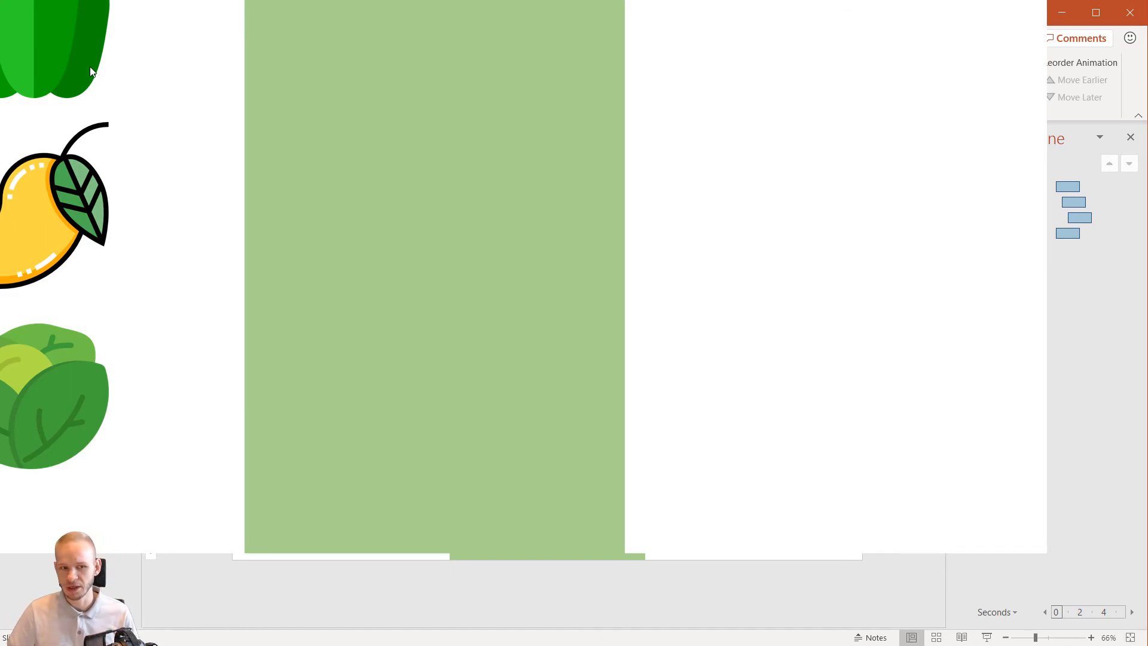
pyautogui.moveTo(23, 226)
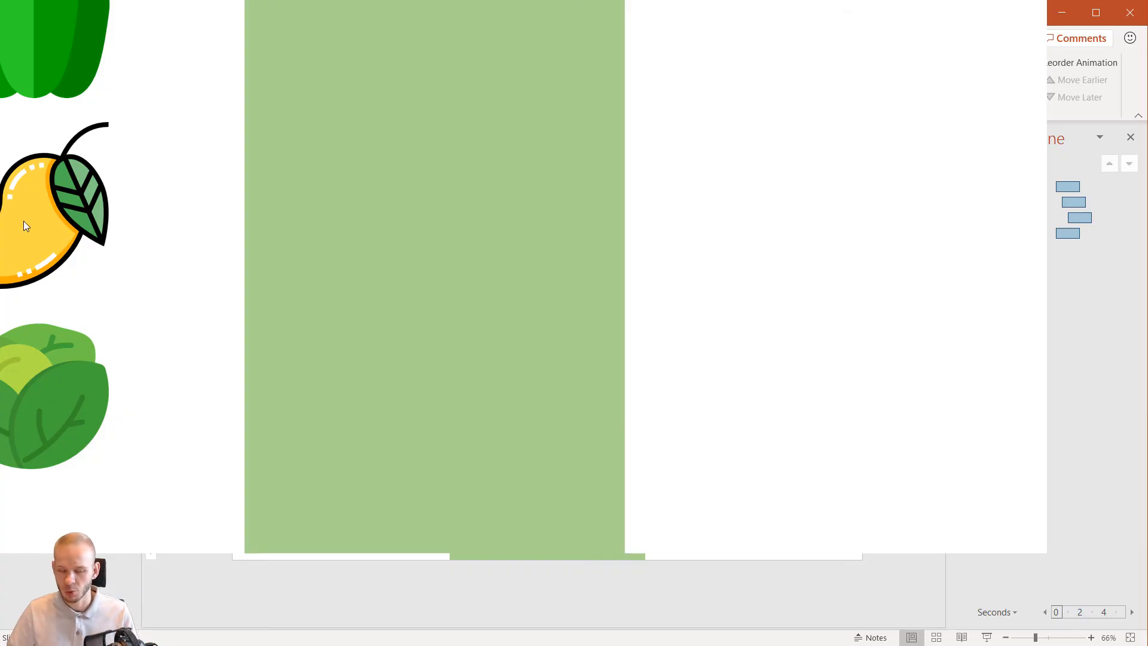
pyautogui.moveTo(39, 415)
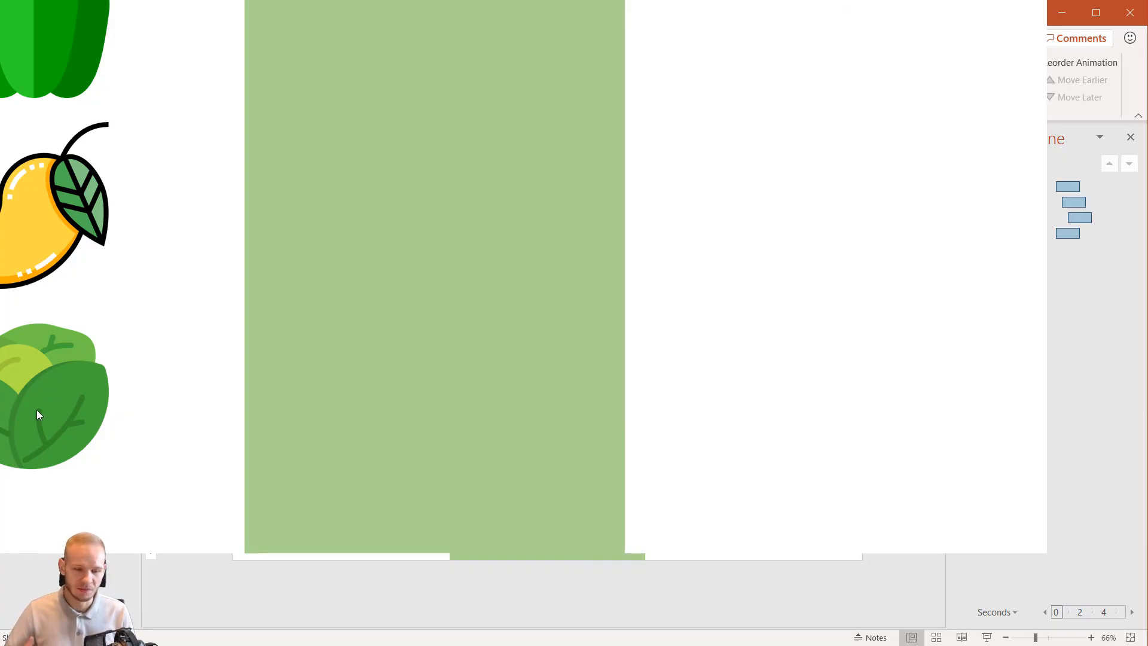
pyautogui.moveTo(626, 331)
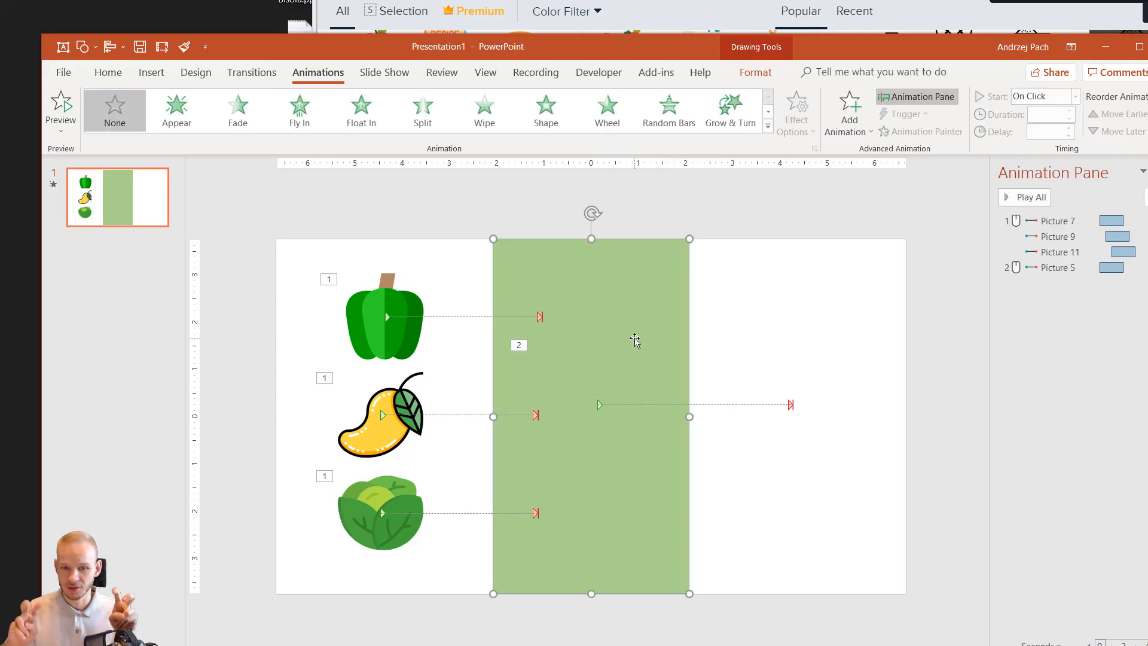
pyautogui.moveTo(236, 228)
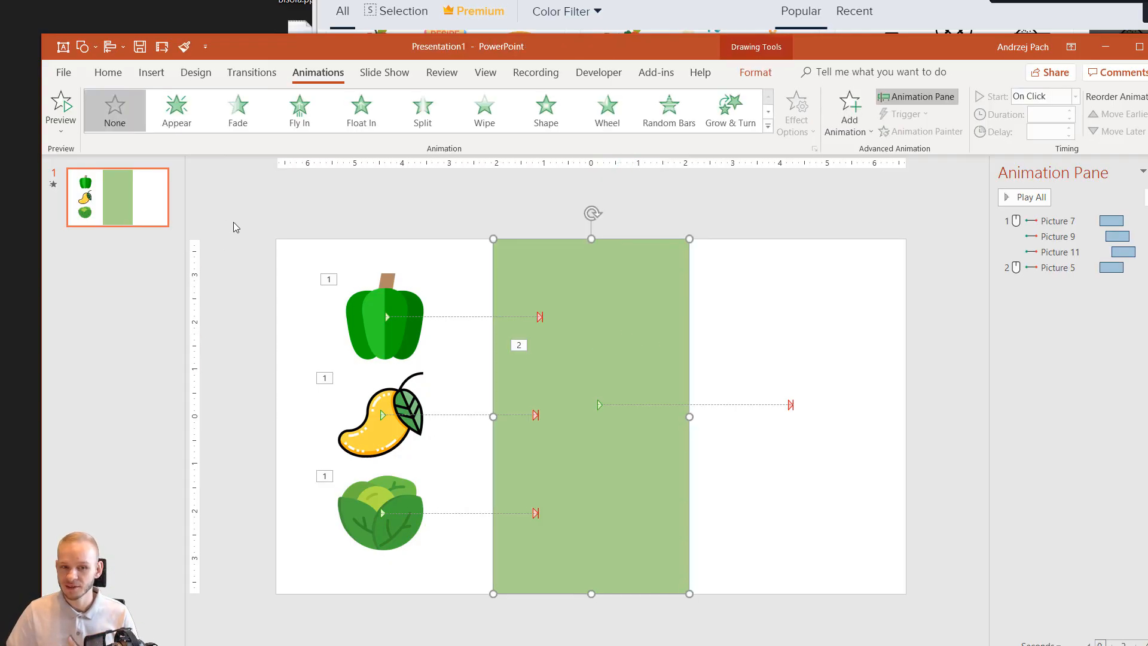